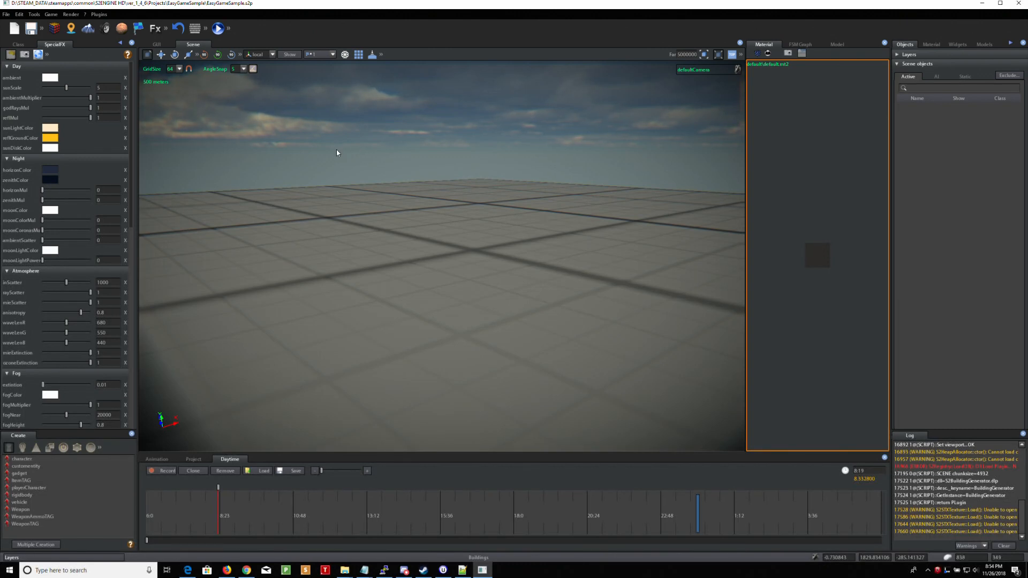
mouse_move(479, 252)
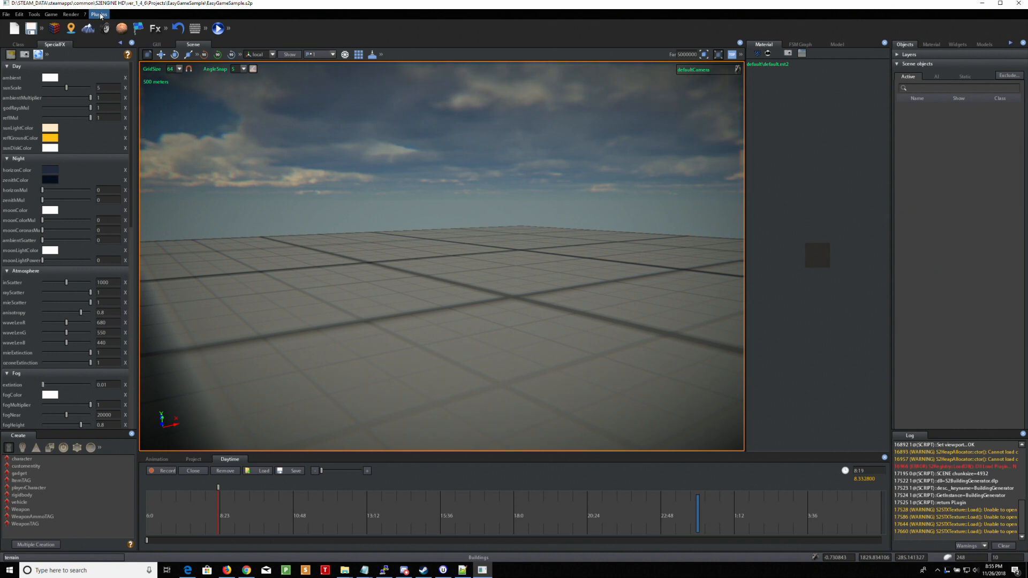
mouse_move(102, 28)
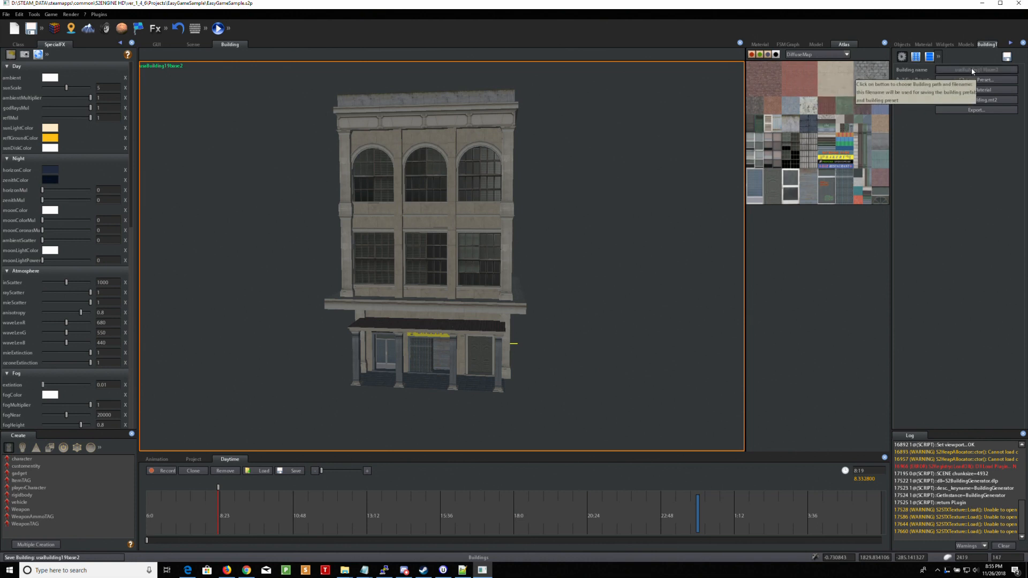
- Save the building under the name new_bakery in the project's Buildings folder
left_click(976, 71)
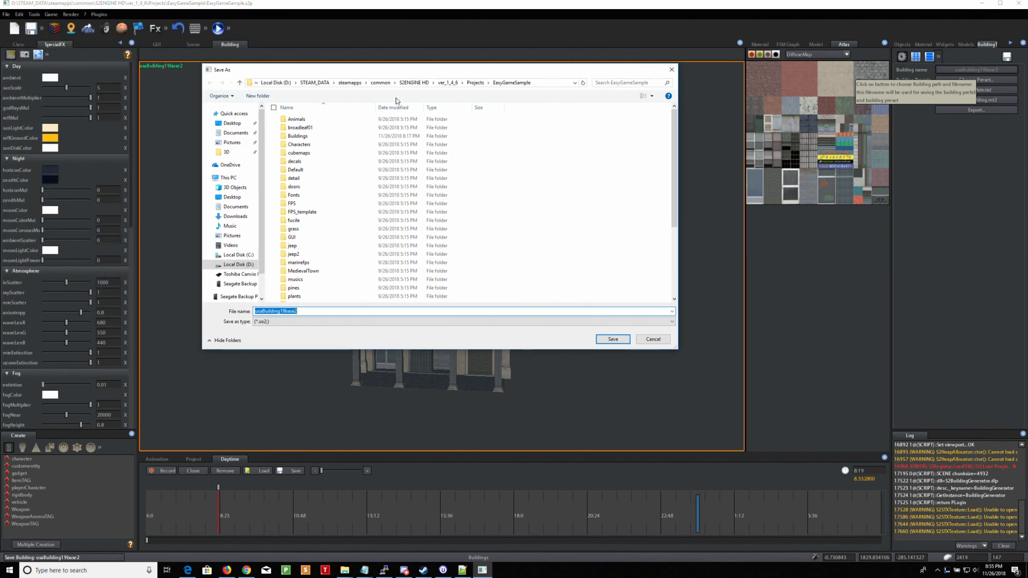
left_click(297, 135)
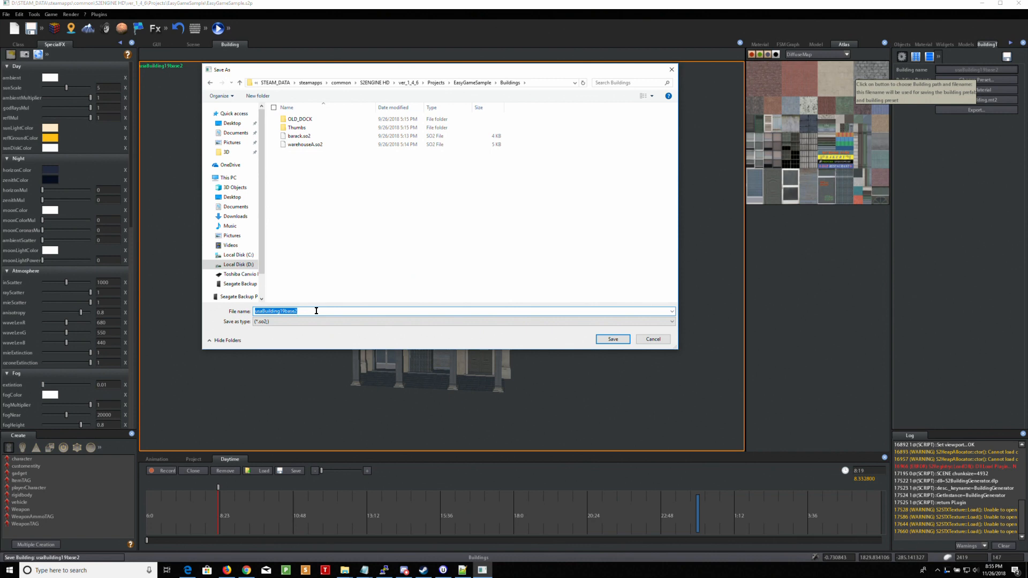
type("new_bakery")
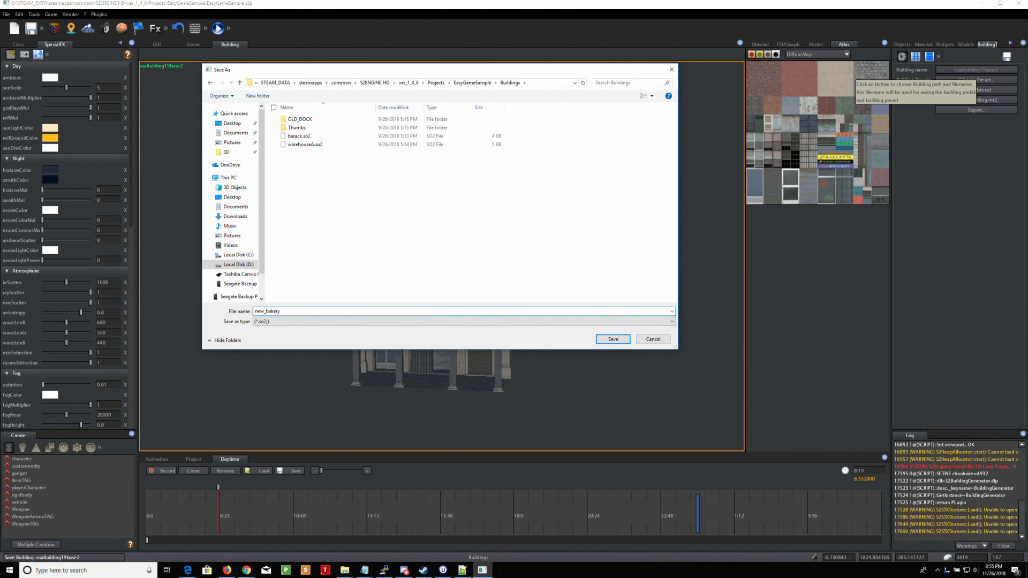
left_click(612, 339)
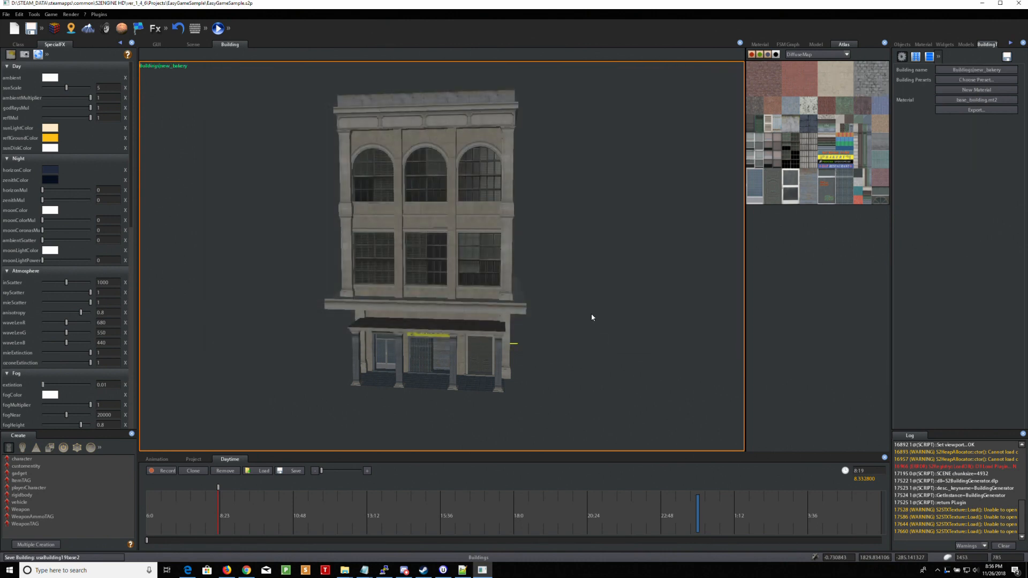
mouse_move(976, 79)
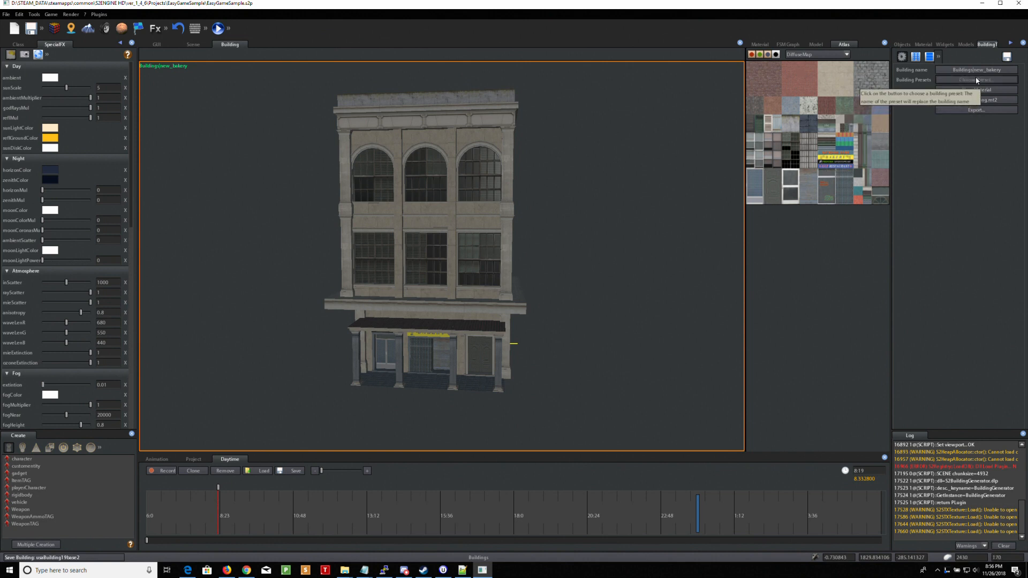
- Load the columned preset with a brick ground floor and blue awning
left_click(976, 80)
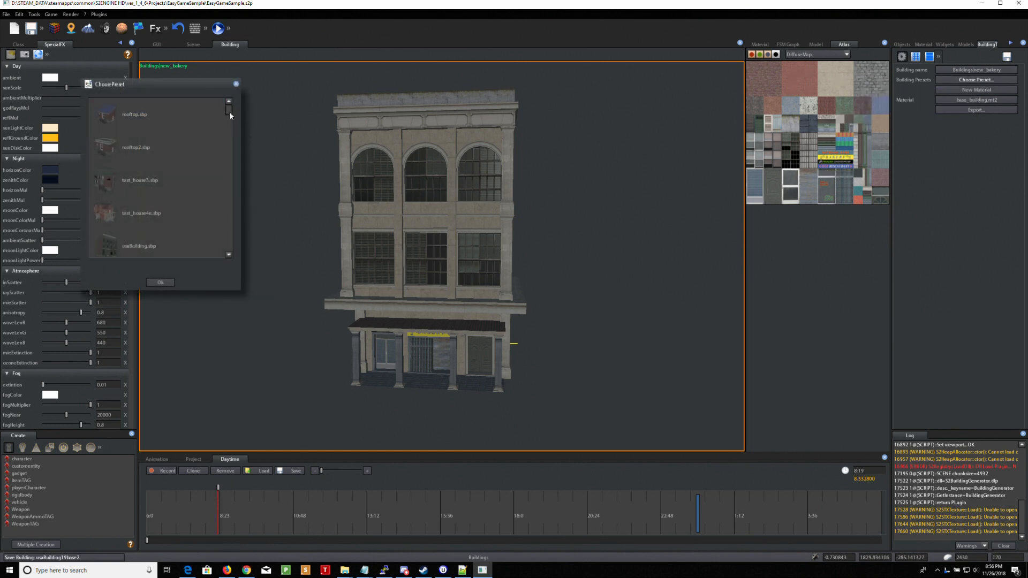
left_click_drag(228, 105, 228, 183)
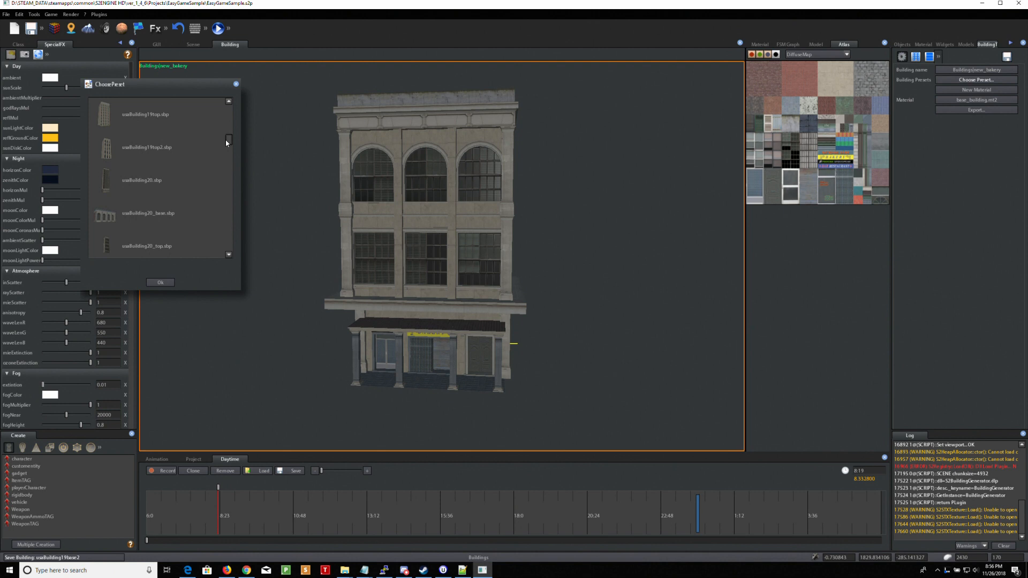
left_click(148, 147)
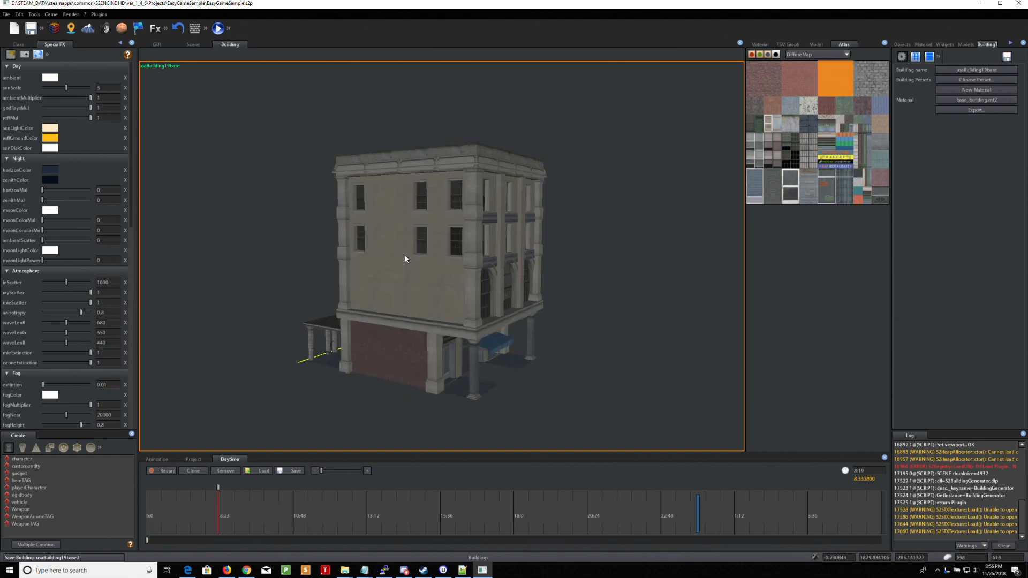
- Orbit to the bakery's front and open the building parameter settings for six floors
left_click_drag(405, 259, 455, 251)
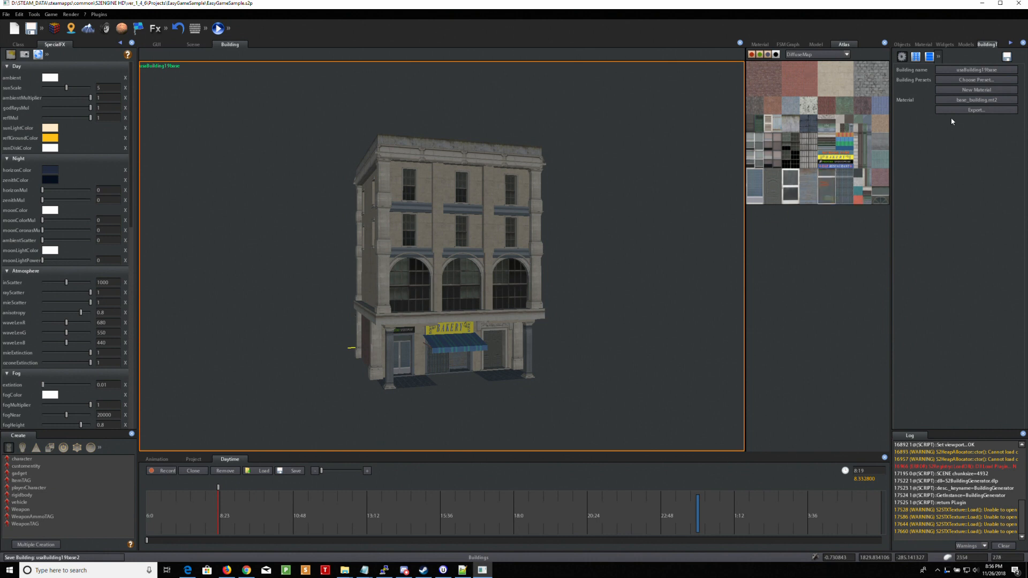
mouse_move(954, 161)
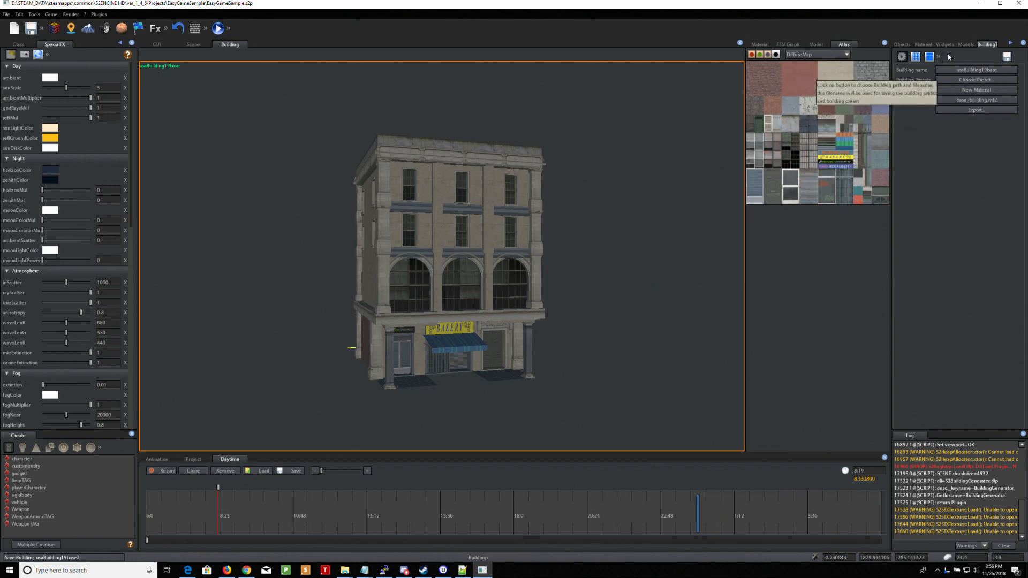
left_click(916, 57)
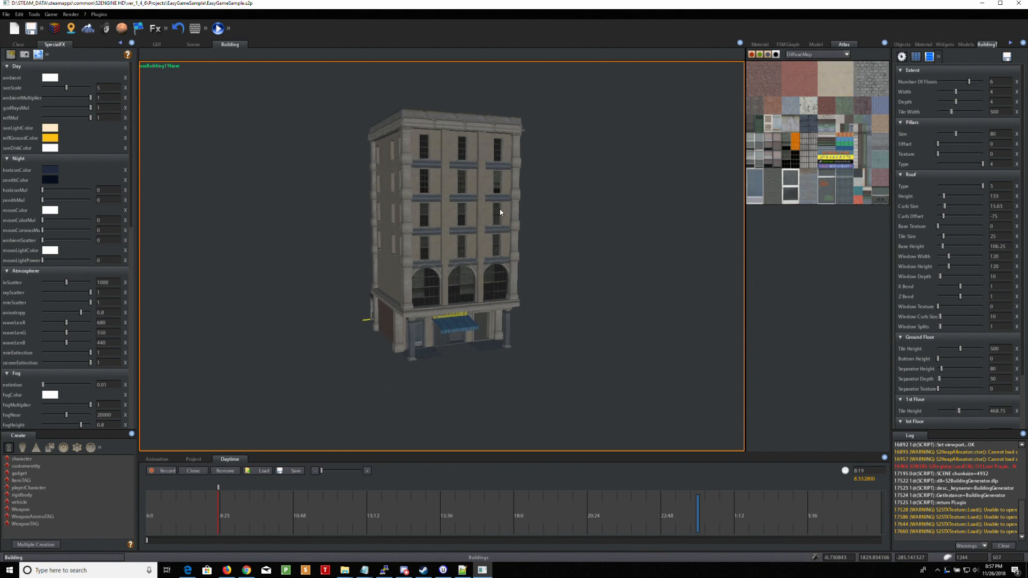
left_click_drag(500, 212, 505, 199)
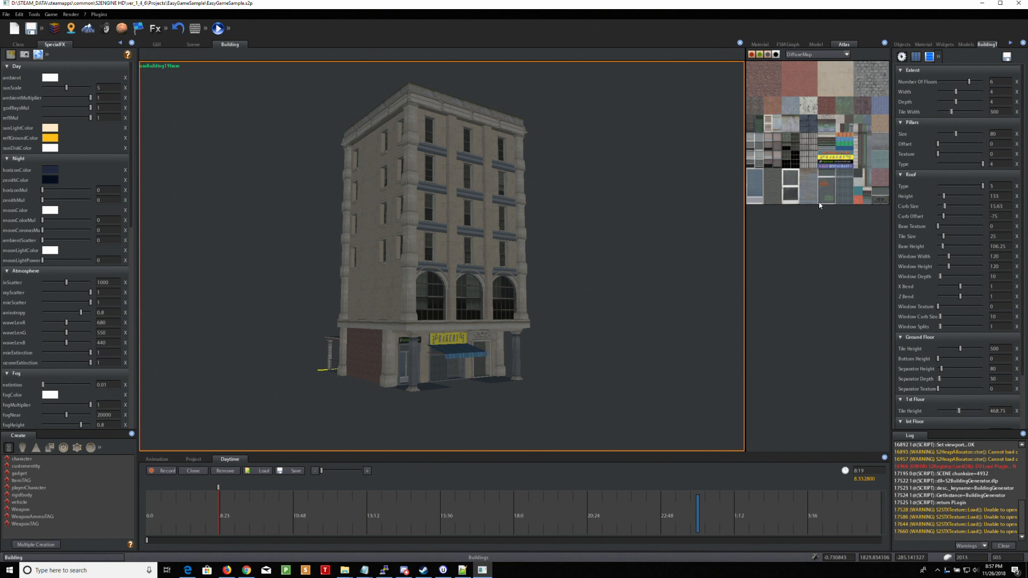
left_click_drag(426, 262, 521, 180)
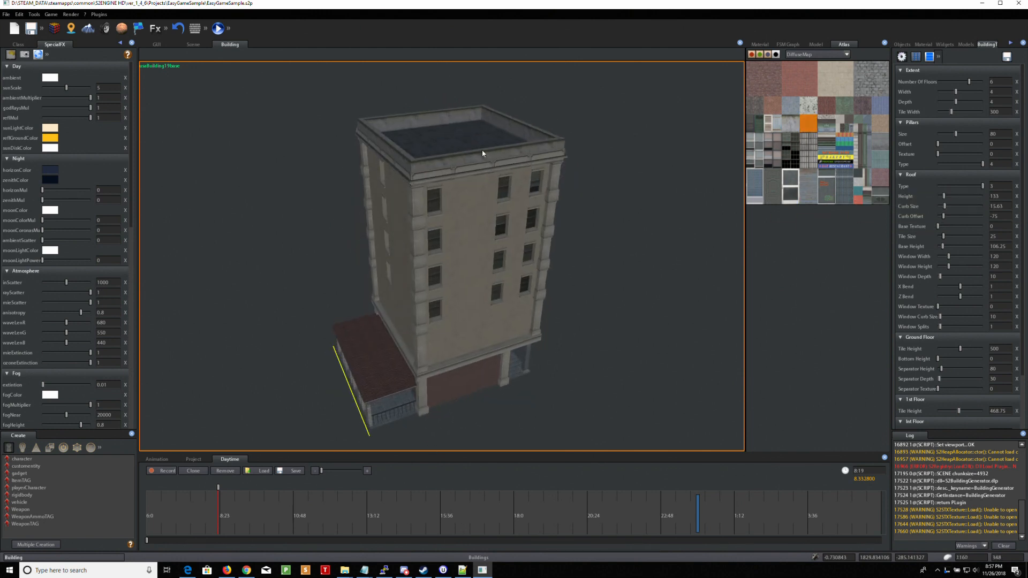
mouse_move(934, 212)
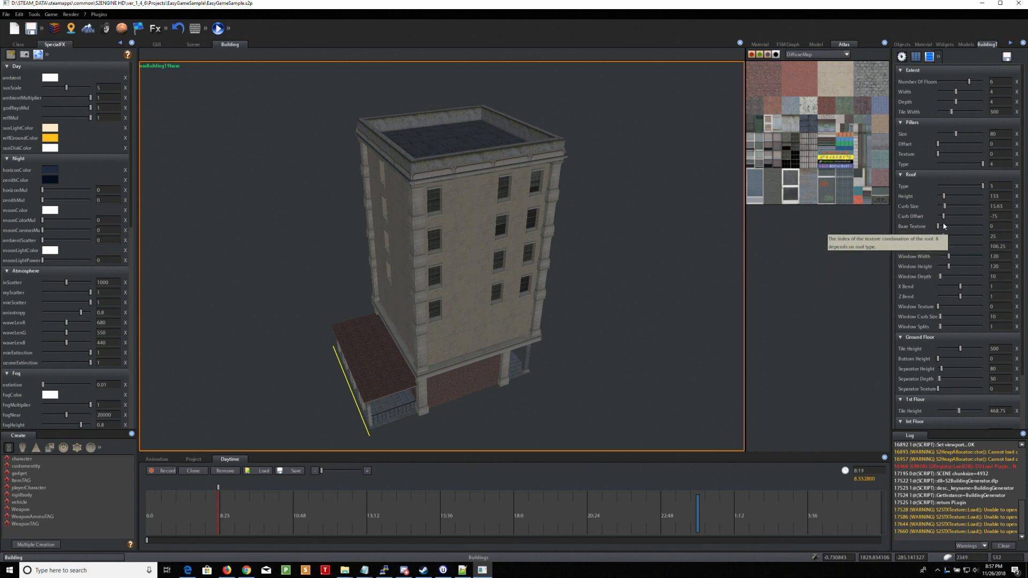
left_click_drag(941, 226, 957, 226)
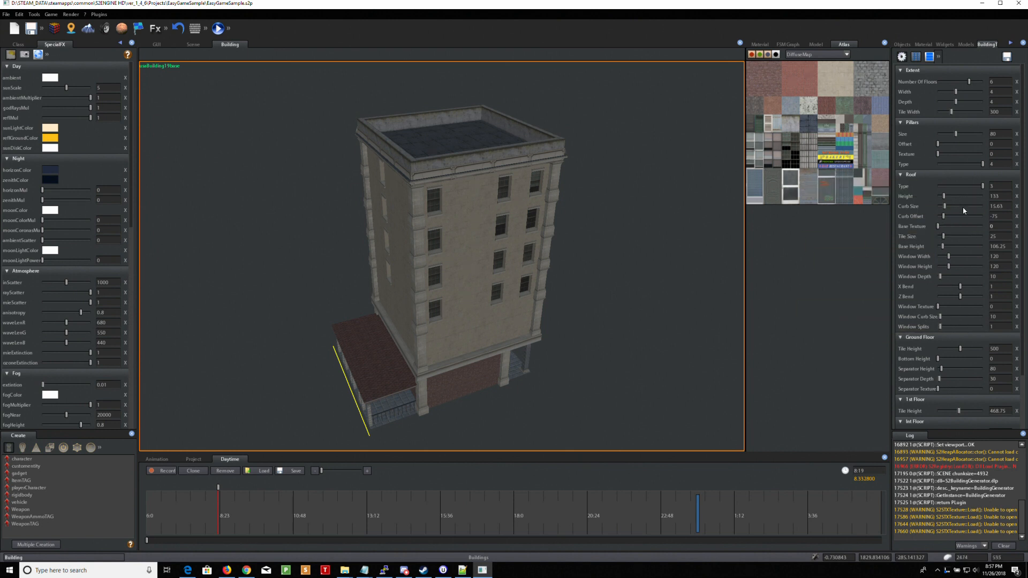
mouse_move(977, 299)
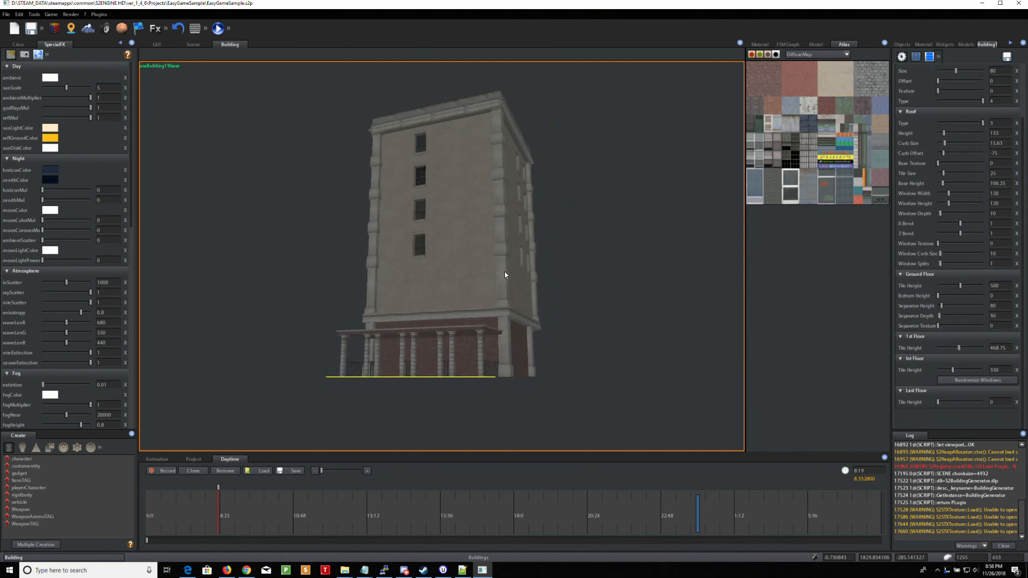
left_click_drag(505, 275, 605, 279)
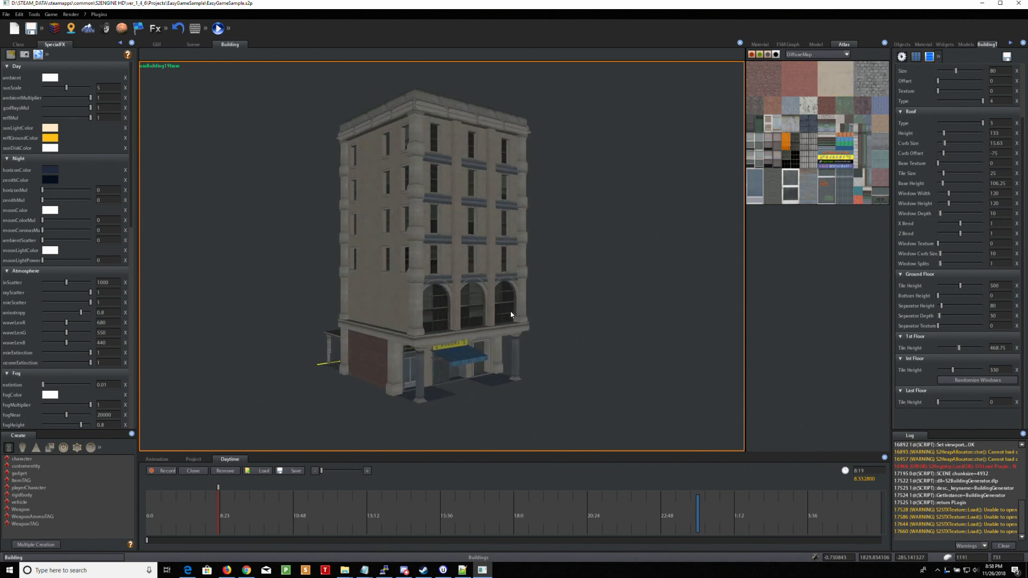
mouse_move(898, 296)
type("80")
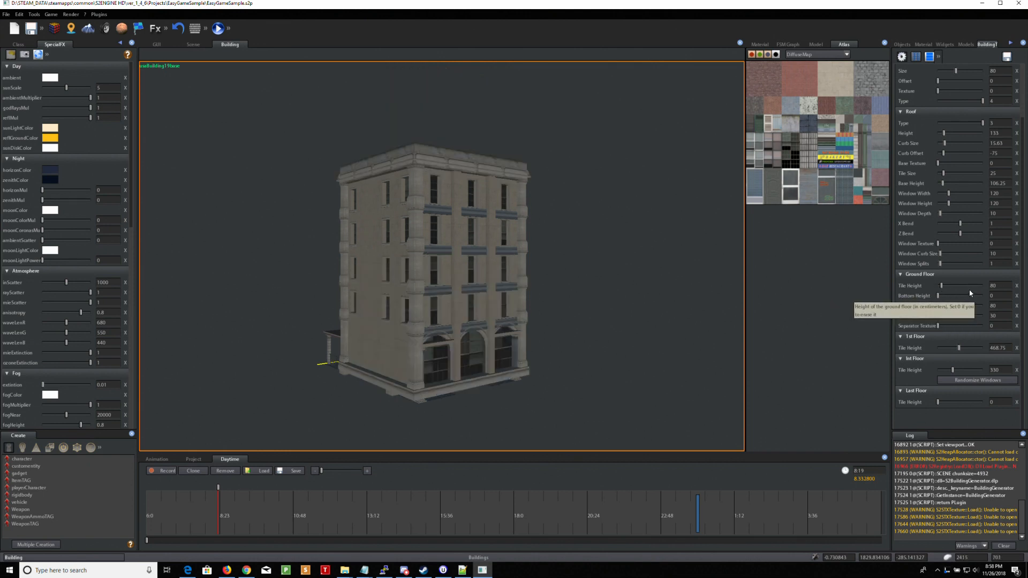
type("535")
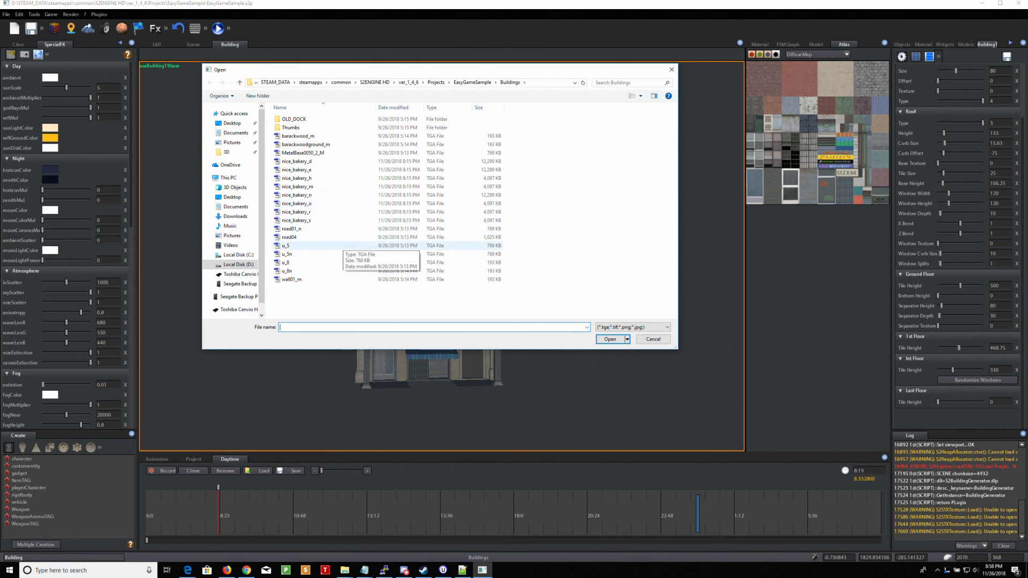
type("new_bas")
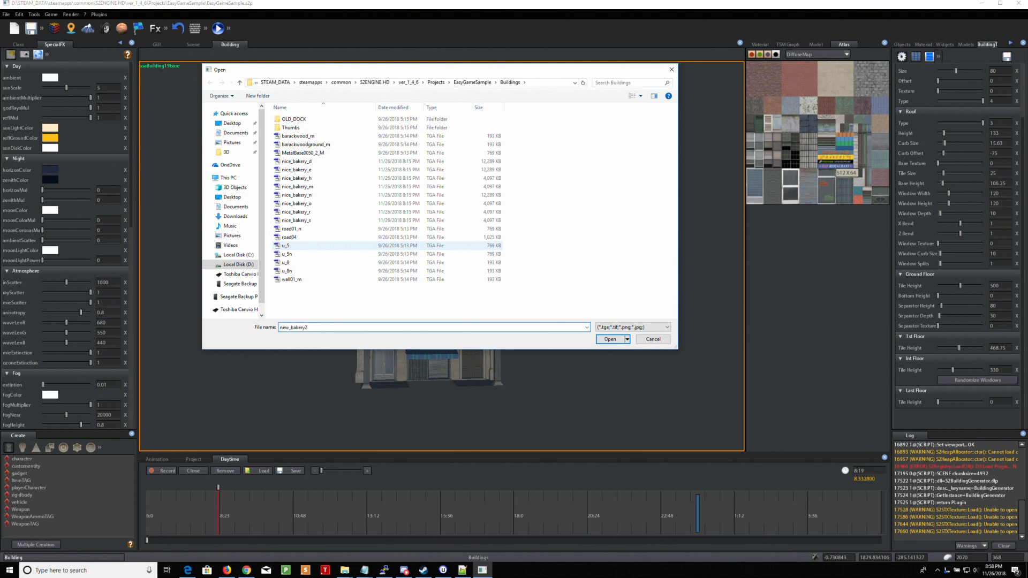
left_click(611, 338)
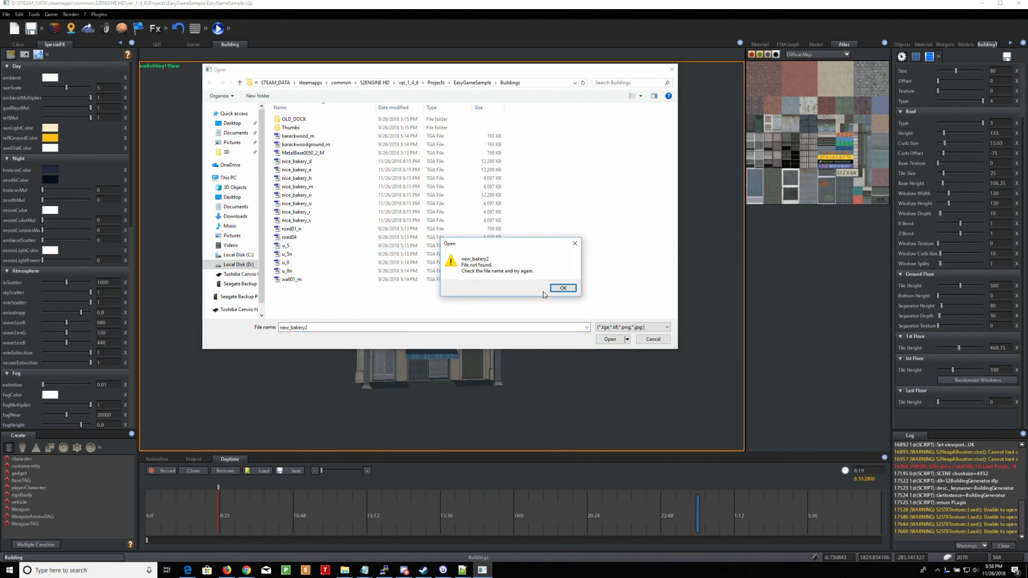
left_click(563, 288)
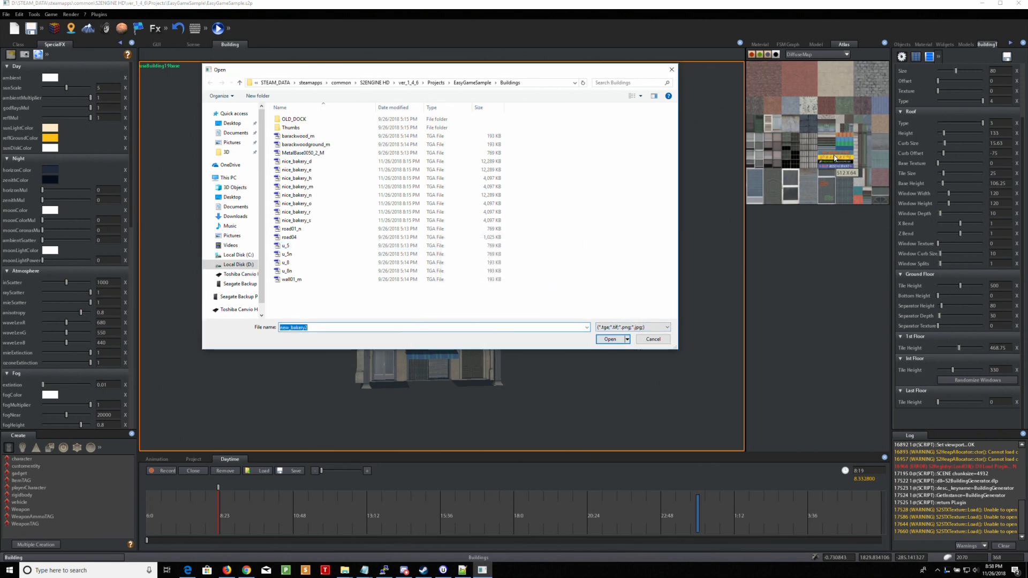
left_click(609, 339)
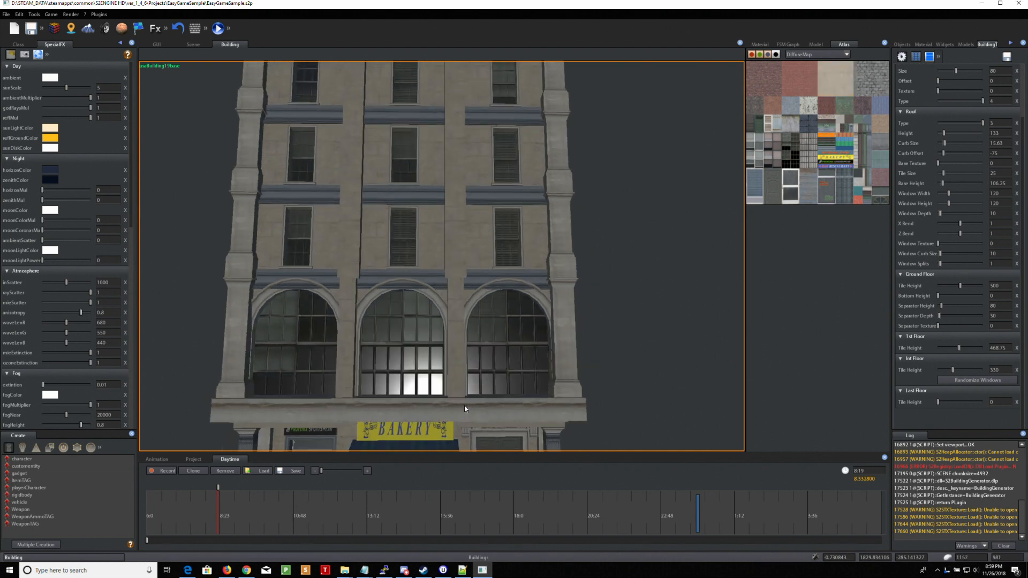
- Raise the Last Floor tile height from 0 to 464
left_click_drag(464, 409, 358, 389)
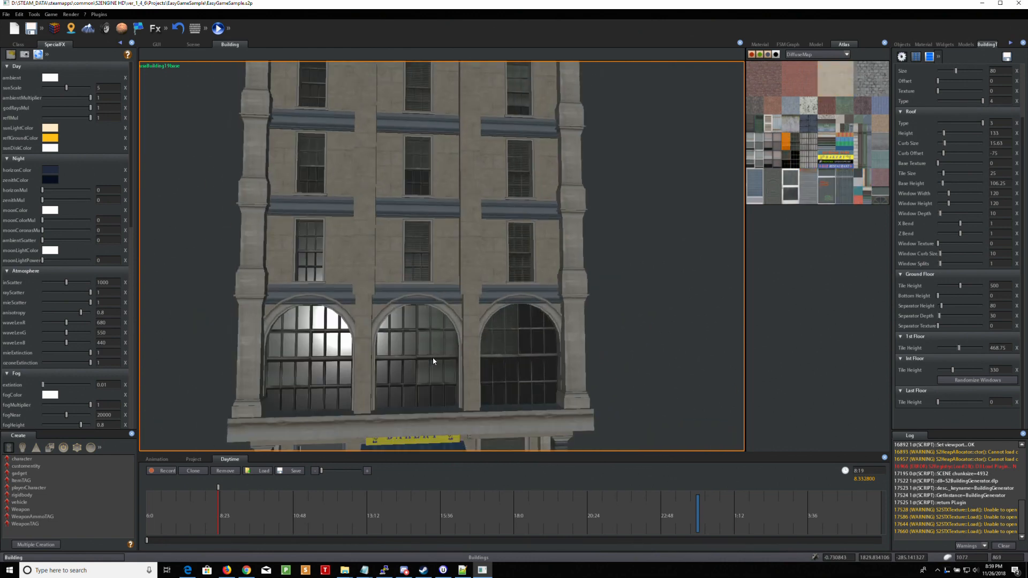
scroll("down", 3)
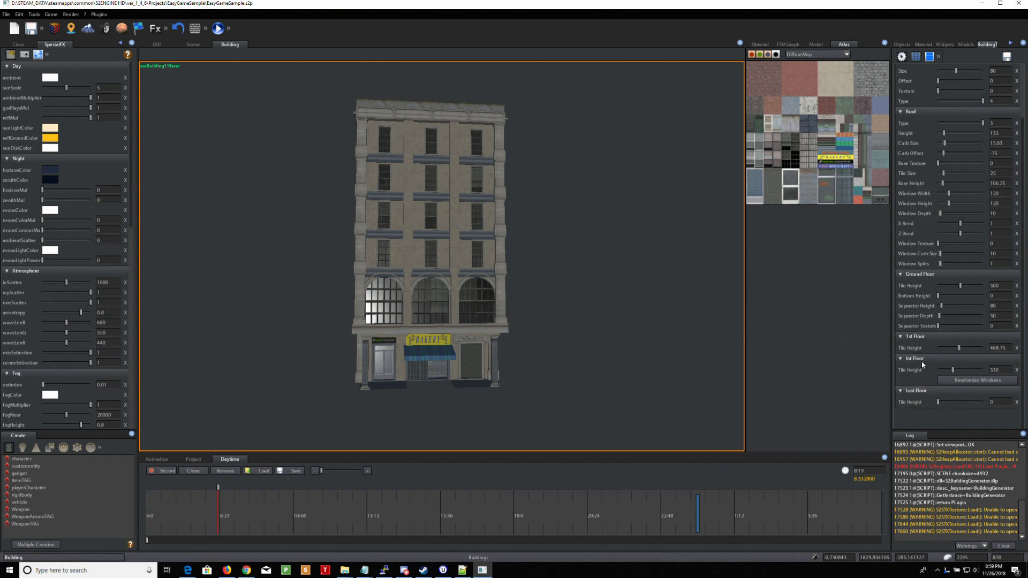
mouse_move(430, 197)
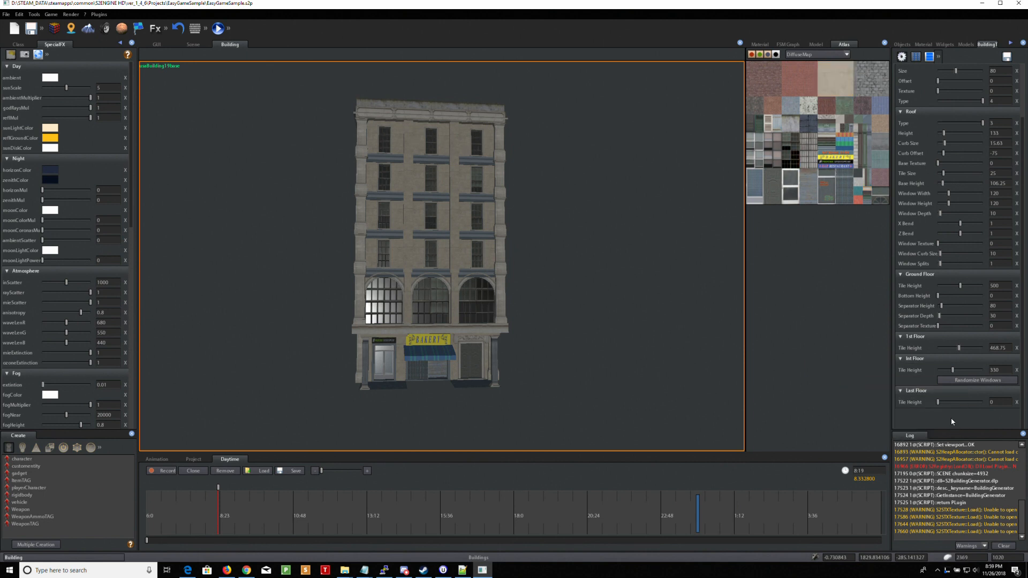
left_click_drag(925, 402, 957, 402)
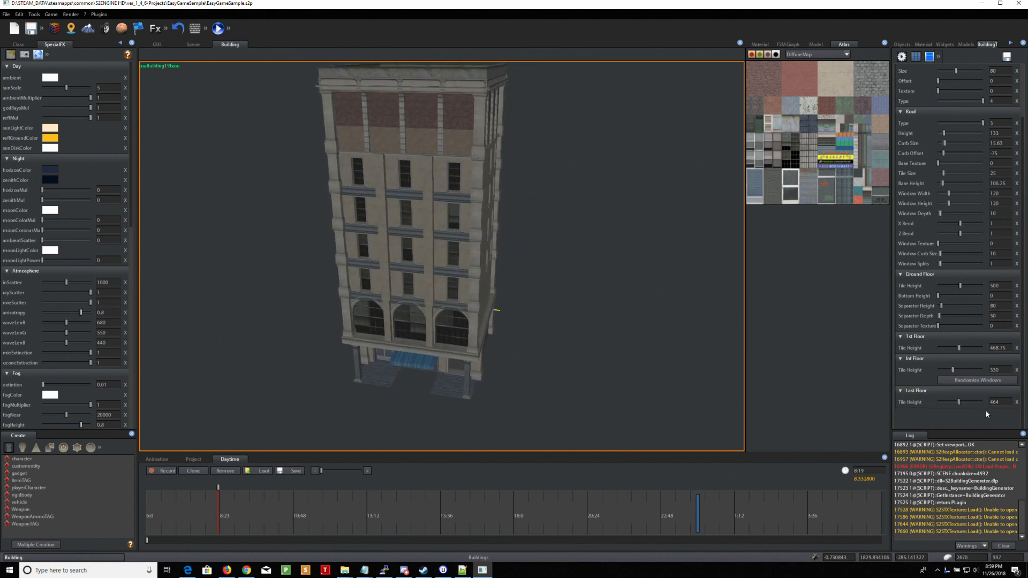
- Lower the Last Floor tile height to 160 and orbit to view the side and corner
left_click_drag(970, 402, 949, 402)
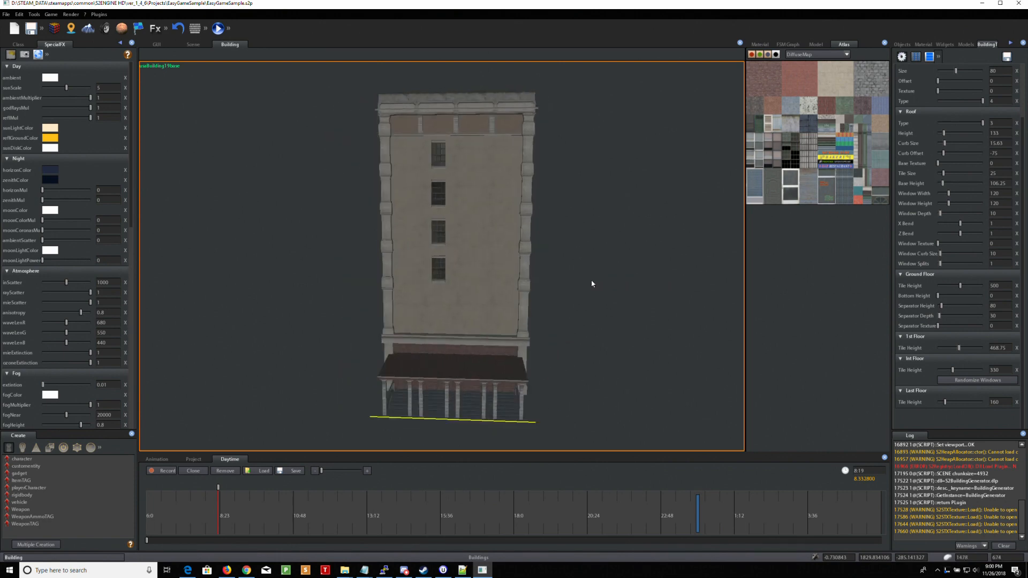
left_click_drag(592, 283, 644, 286)
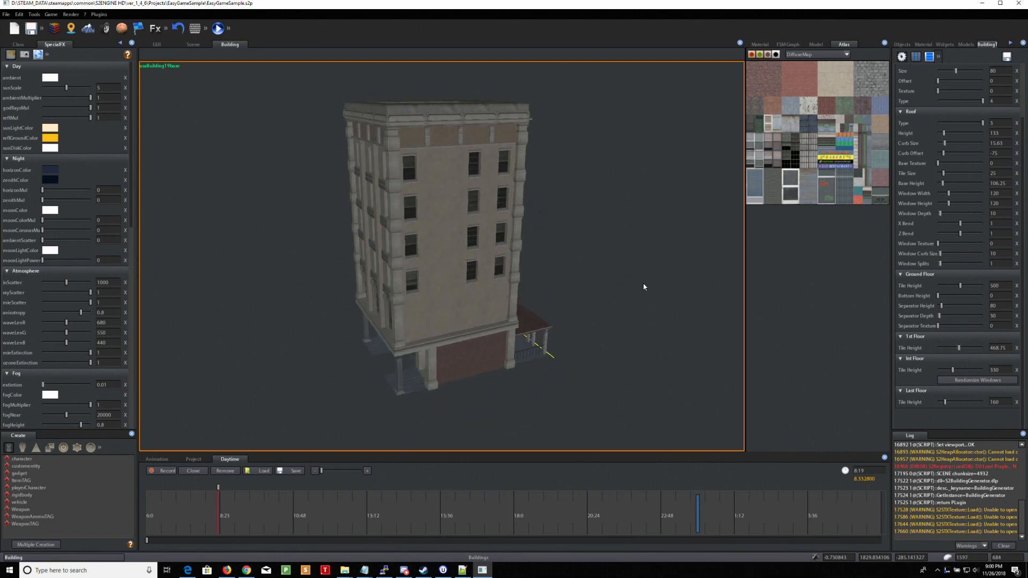
left_click_drag(643, 286, 605, 272)
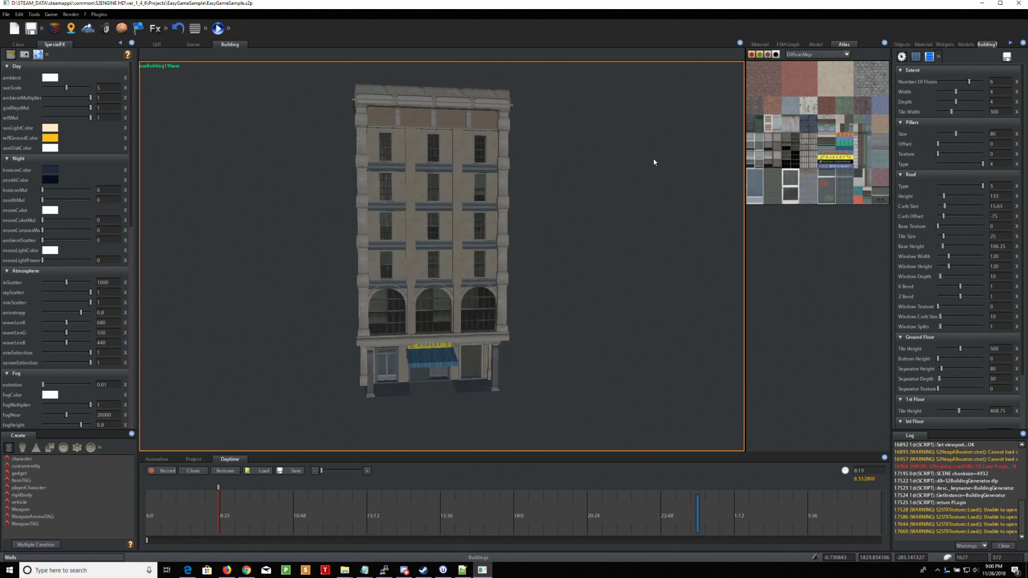
- Open the per-side ground-floor settings and select the right side
left_click(942, 71)
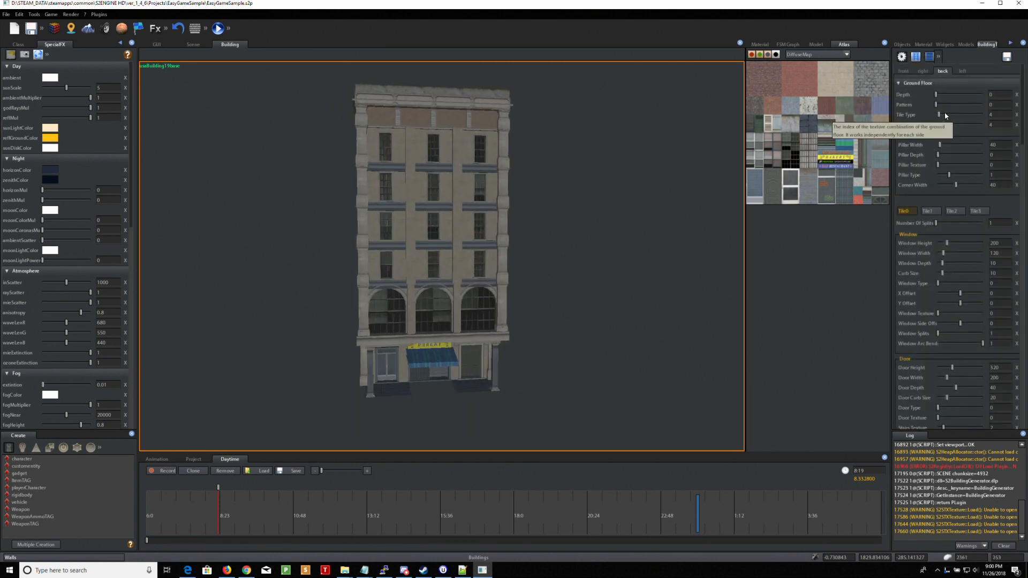
left_click(922, 71)
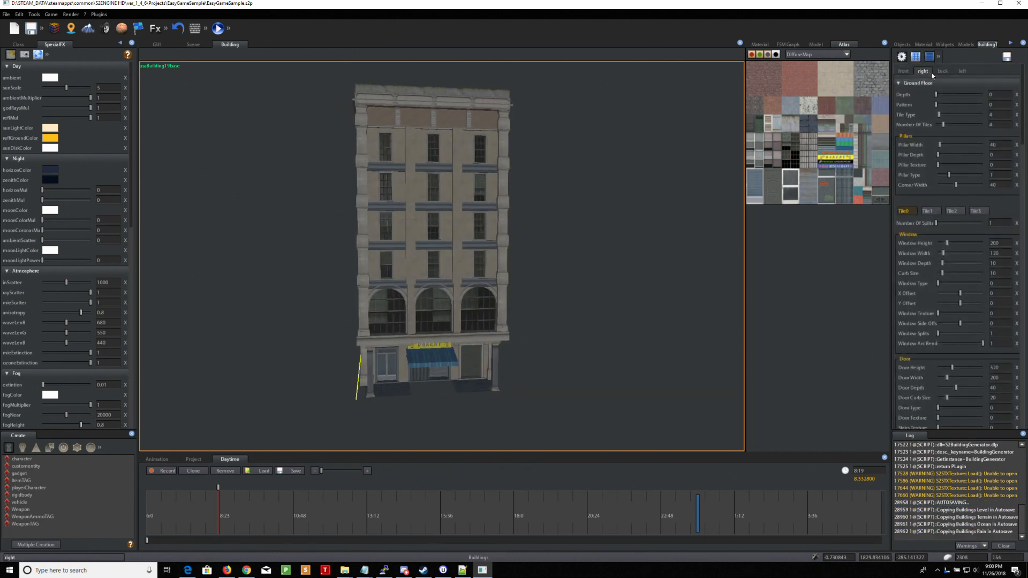
left_click(961, 71)
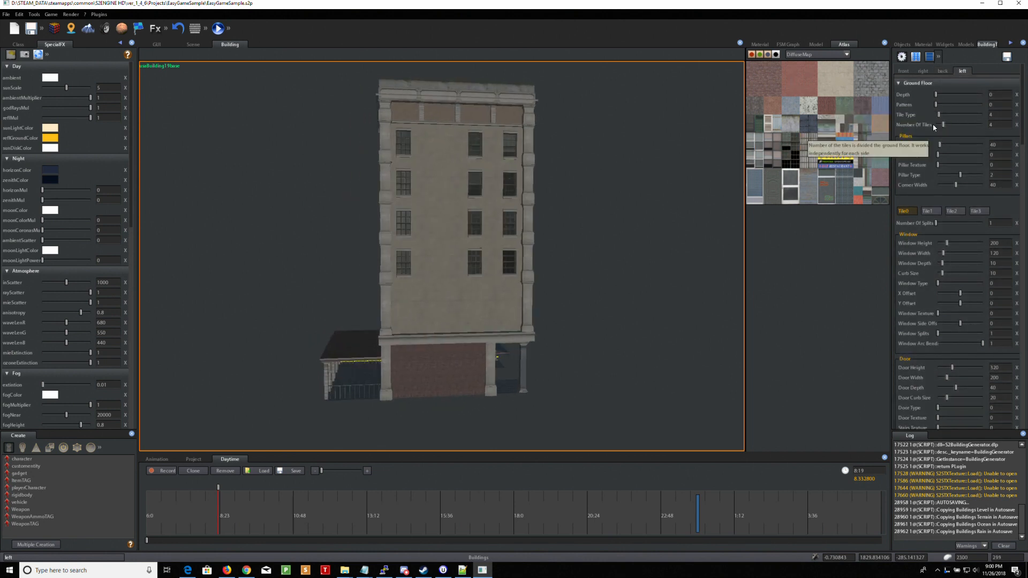
left_click(923, 70)
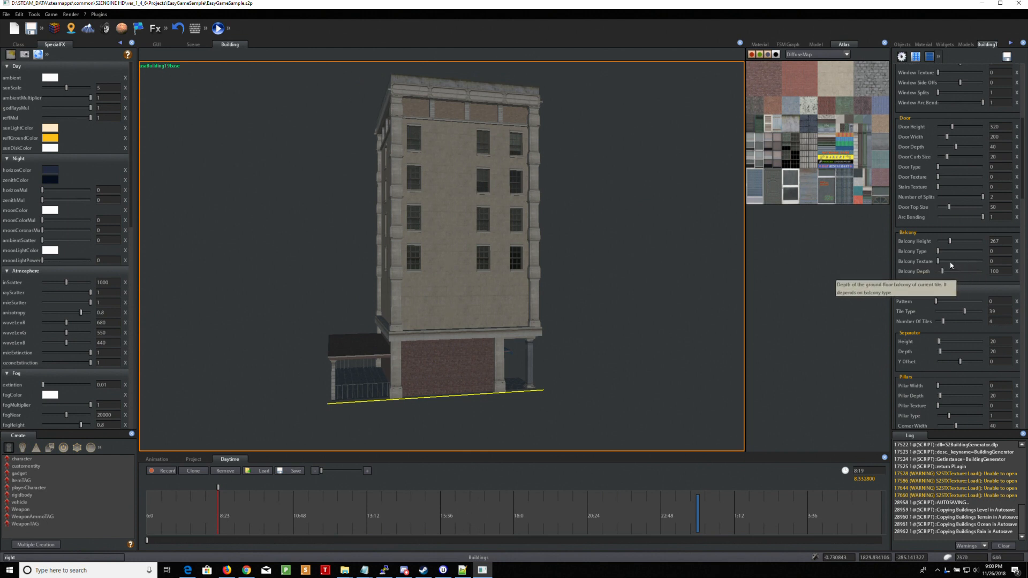
- Set ground-floor balcony height to 0 and pillar width to 107
left_click_drag(950, 242, 964, 241)
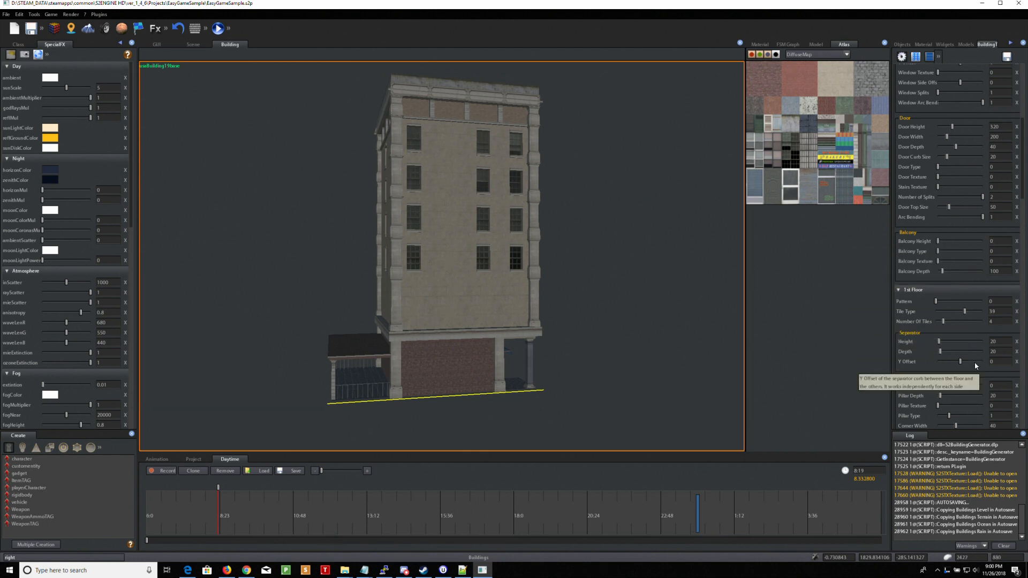
scroll("down", 3)
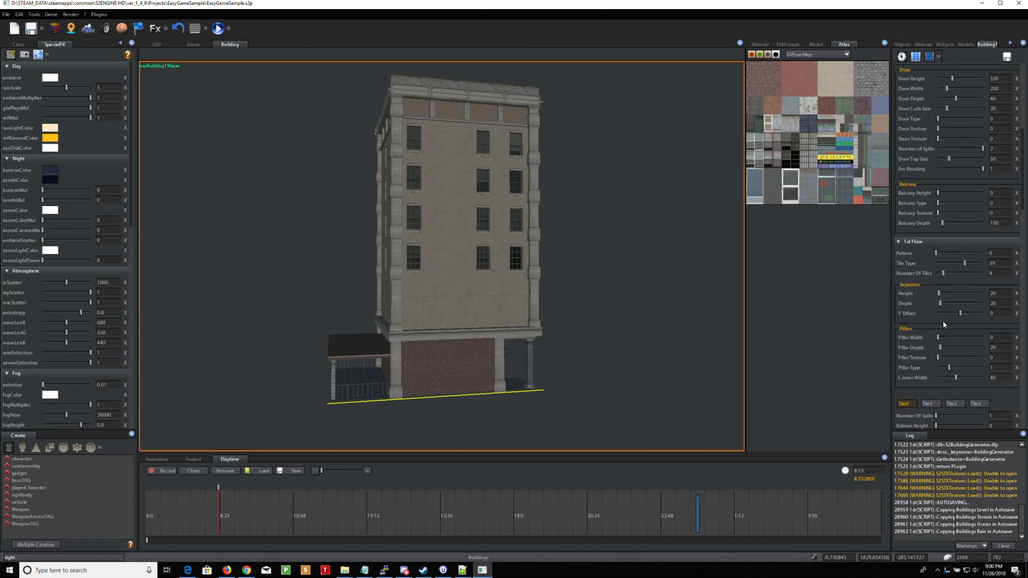
mouse_move(959, 337)
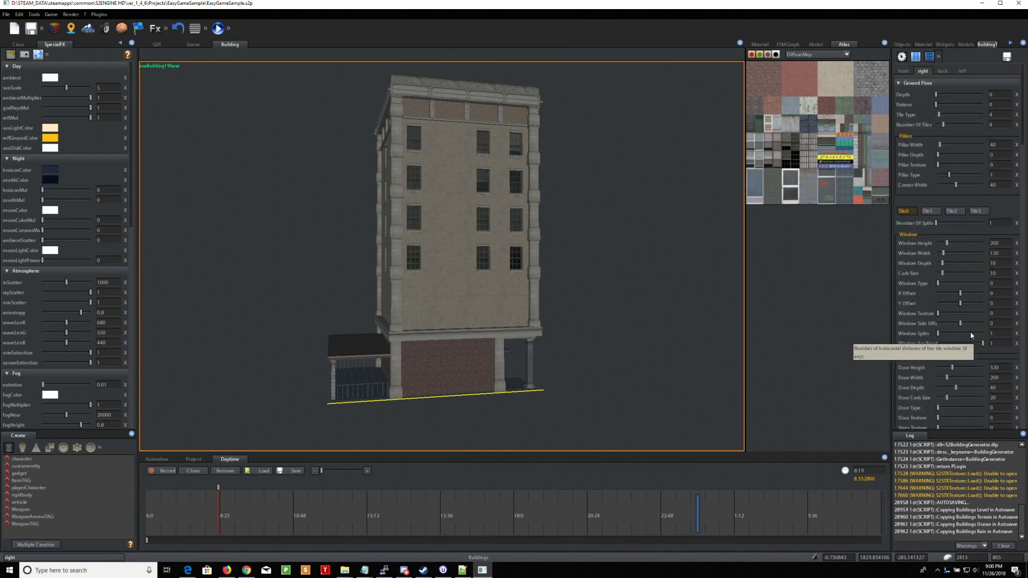
mouse_move(941, 179)
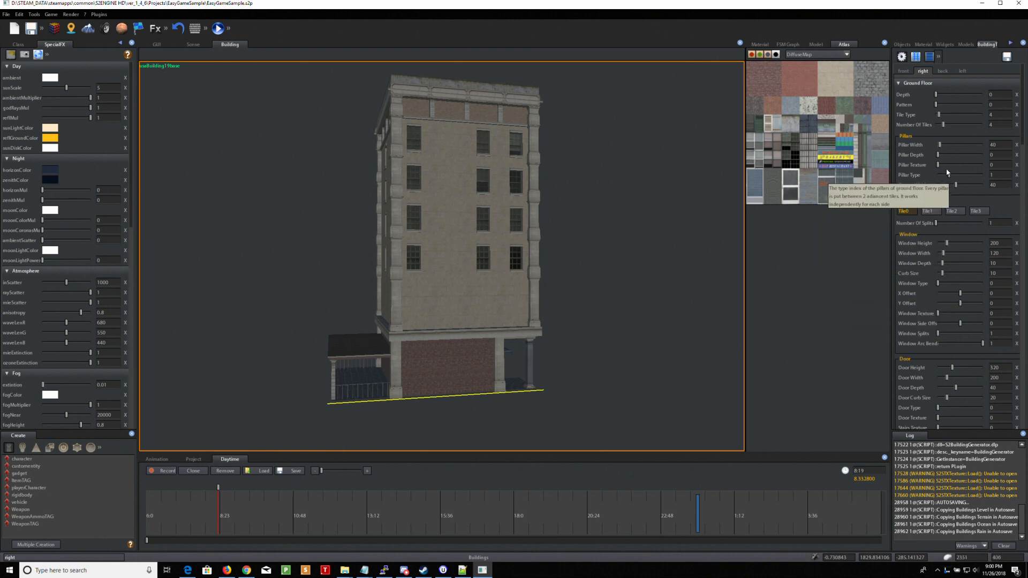
left_click_drag(946, 145, 952, 145)
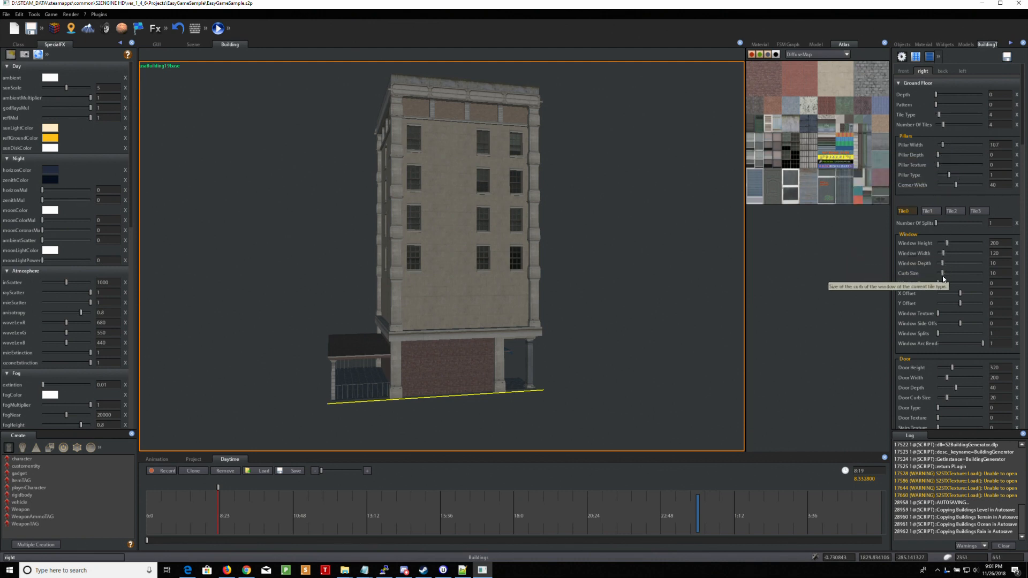
mouse_move(937, 283)
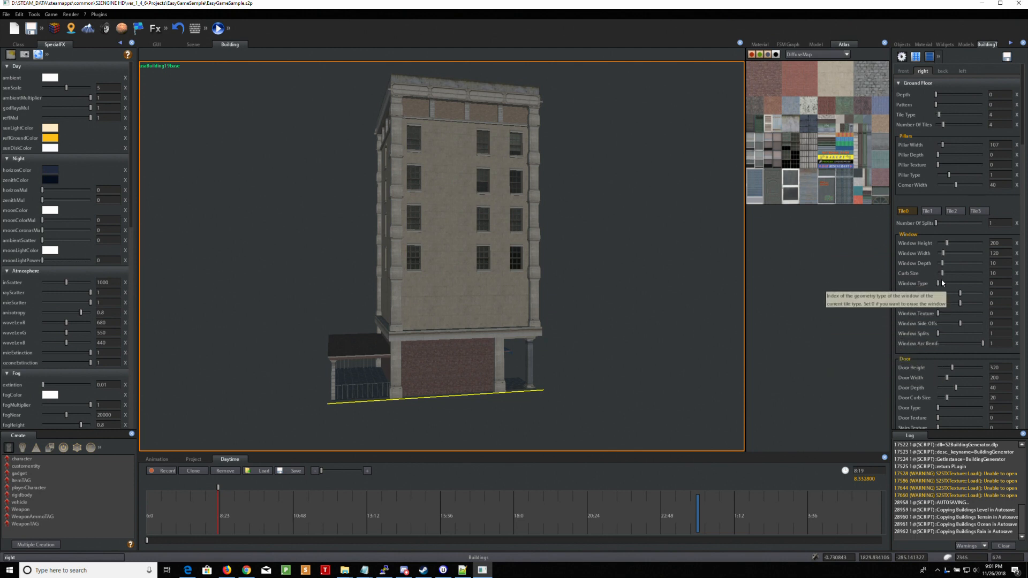
scroll("down", 3)
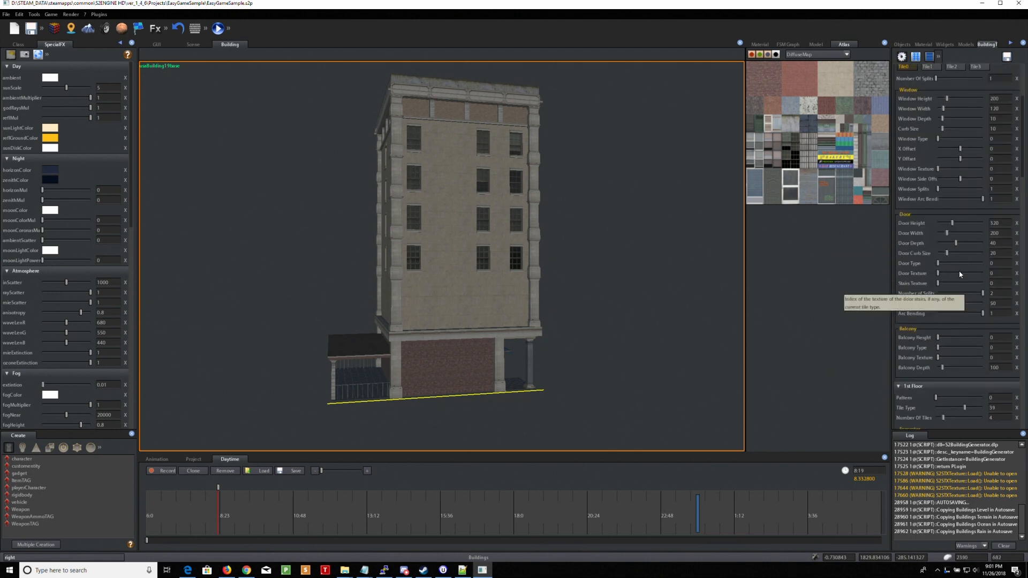
- Give the right side's ground floor a type 14 balcony with height 17
scroll("down", 3)
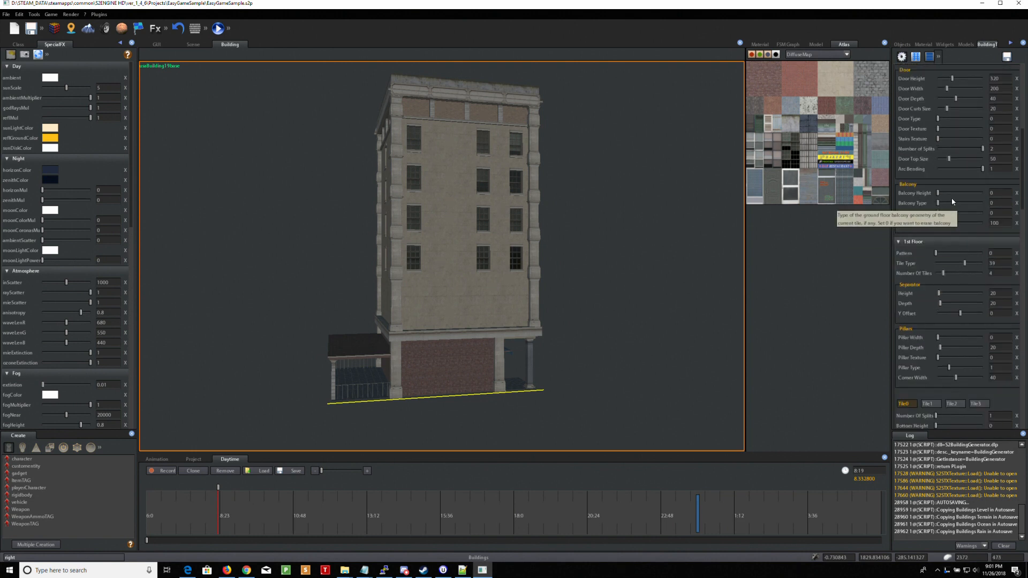
mouse_move(948, 192)
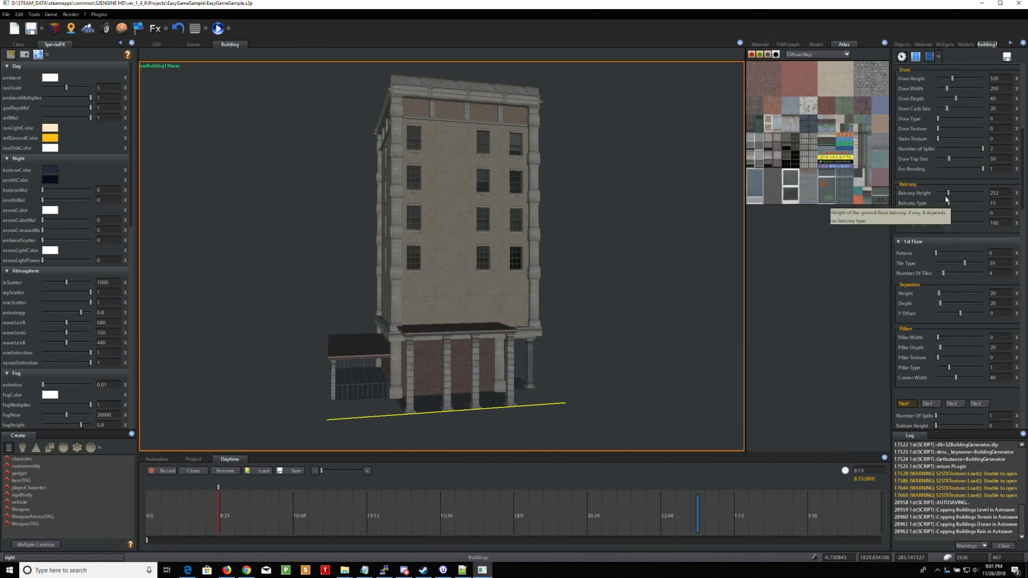
left_click_drag(946, 193, 942, 192)
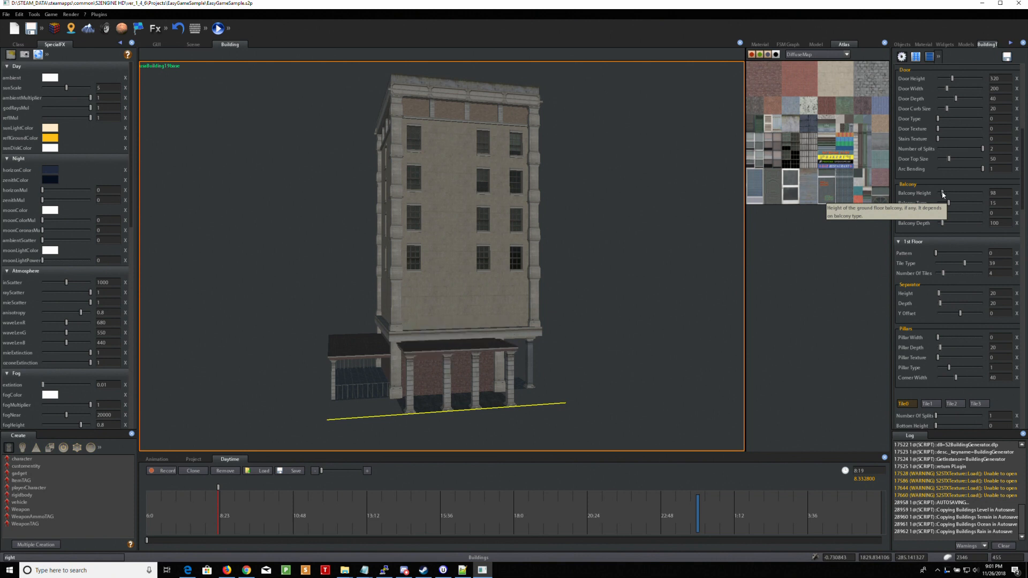
mouse_move(947, 213)
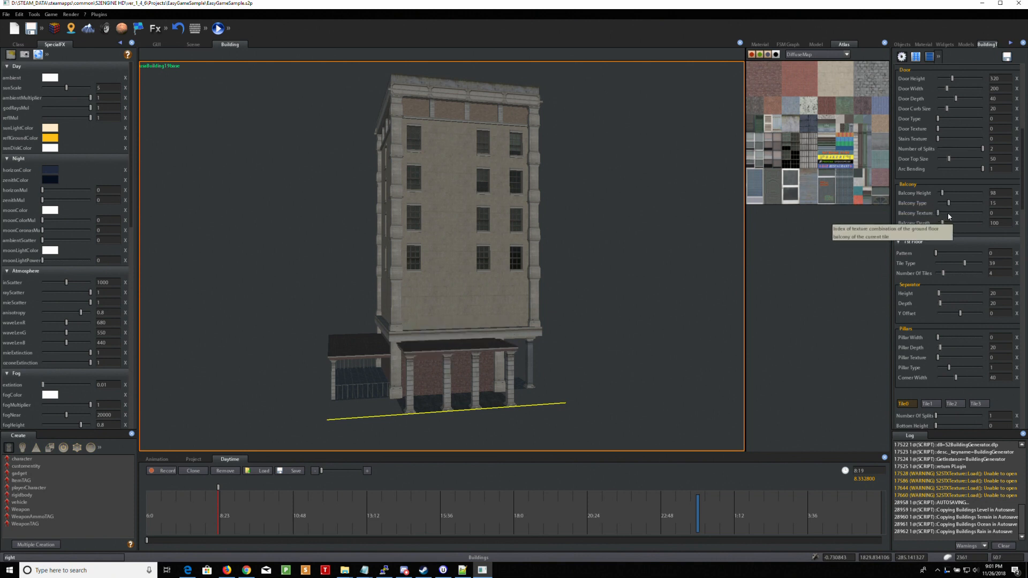
mouse_move(943, 204)
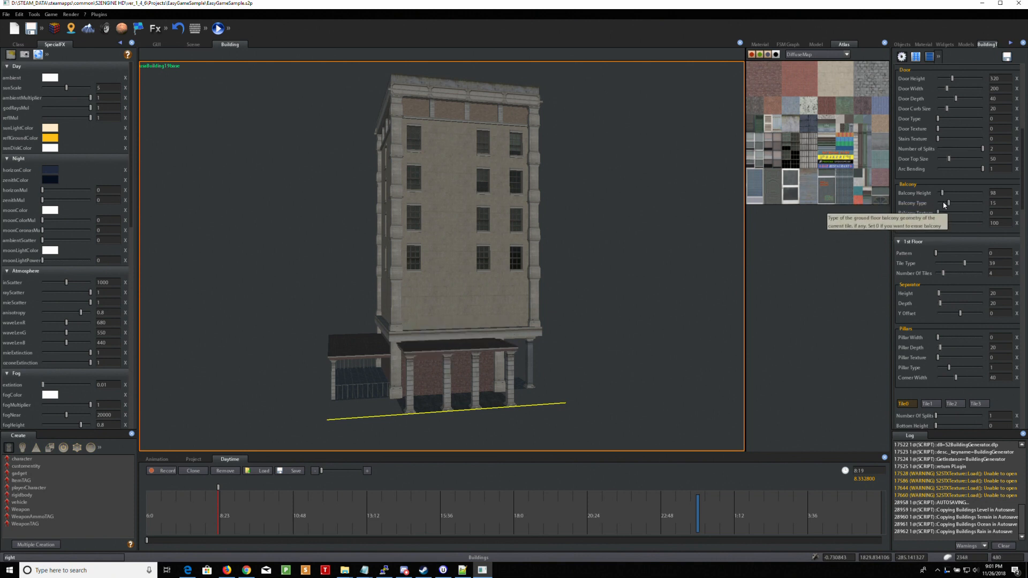
left_click_drag(967, 202, 953, 202)
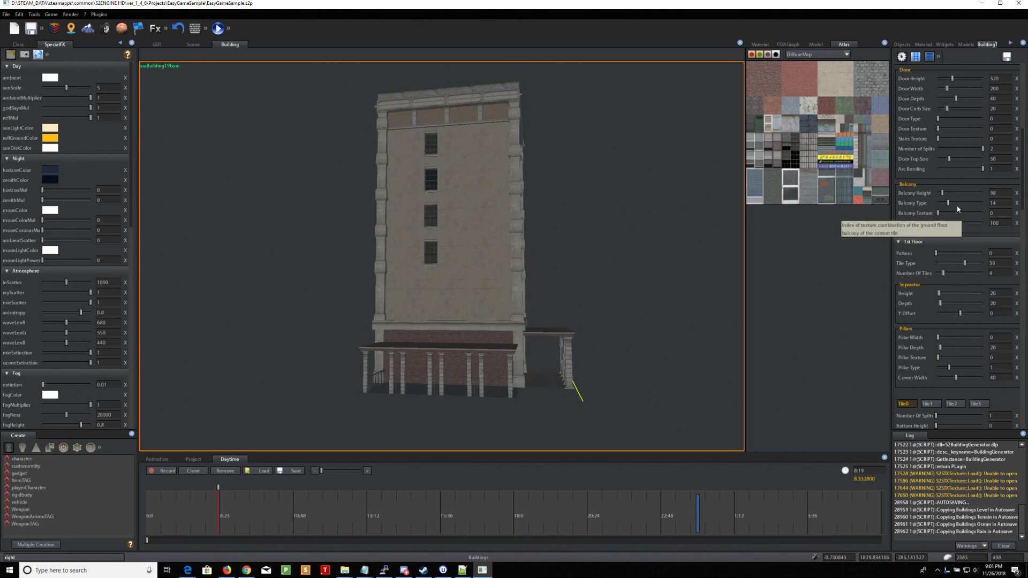
mouse_move(942, 193)
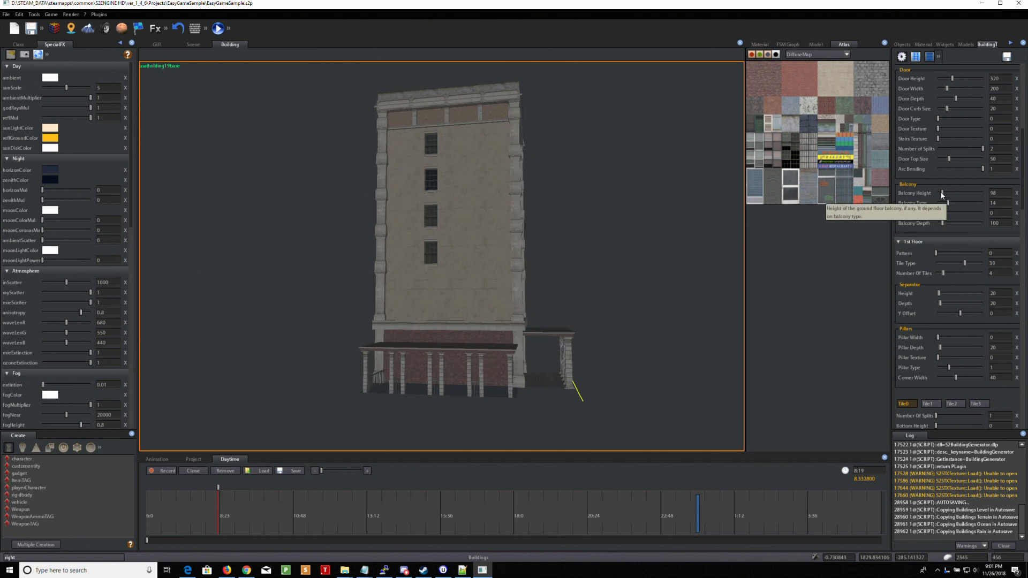
left_click_drag(943, 192, 942, 192)
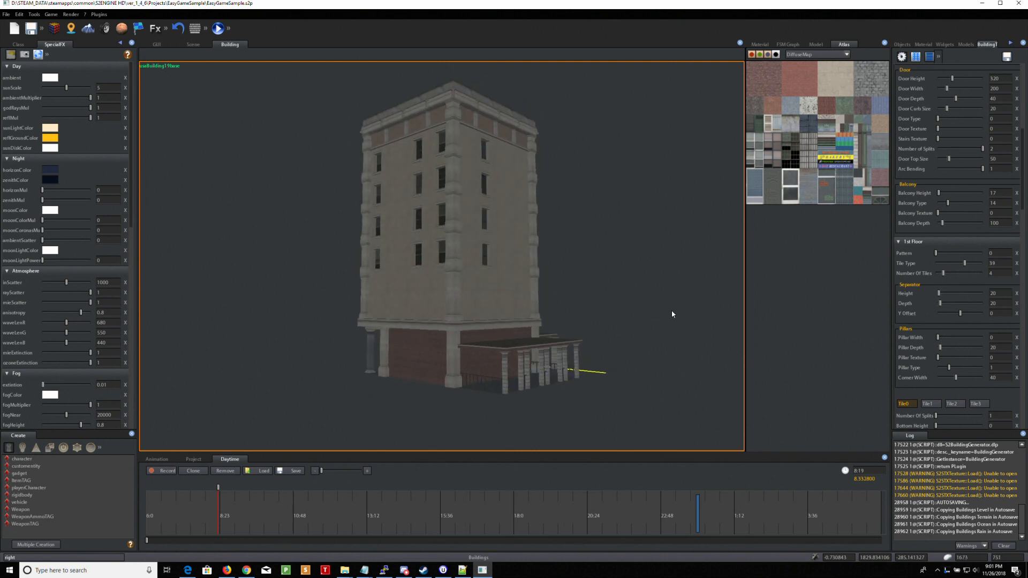
mouse_move(955, 129)
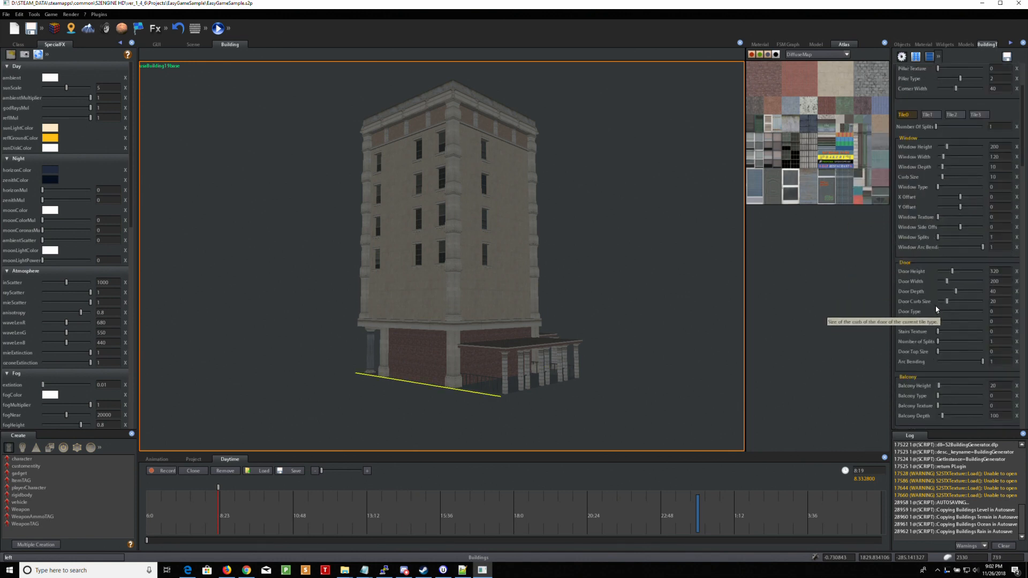
- Drop the other side's balcony height from 232 to 8, then orbit the building
scroll("down", 3)
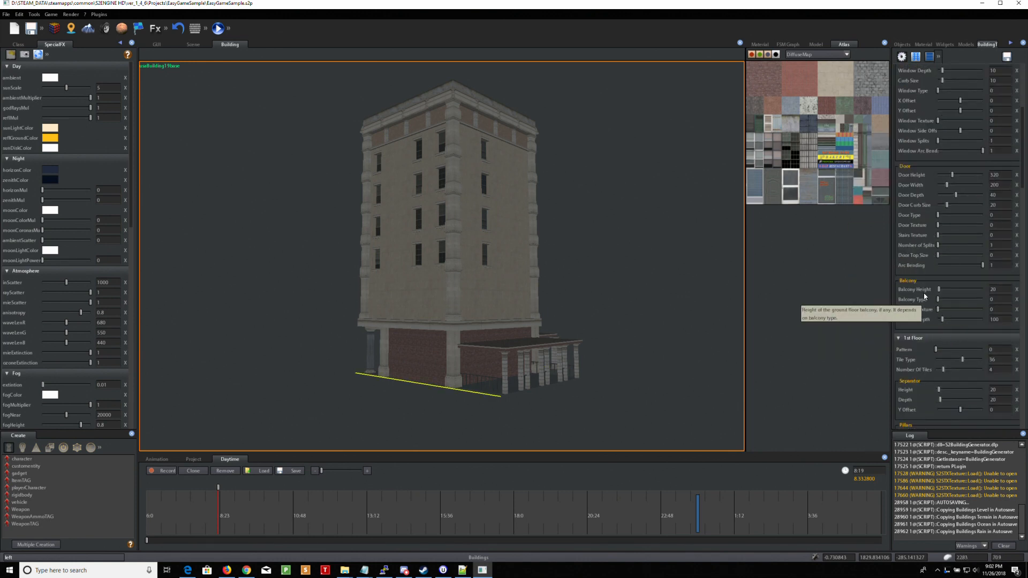
left_click_drag(946, 289, 953, 289)
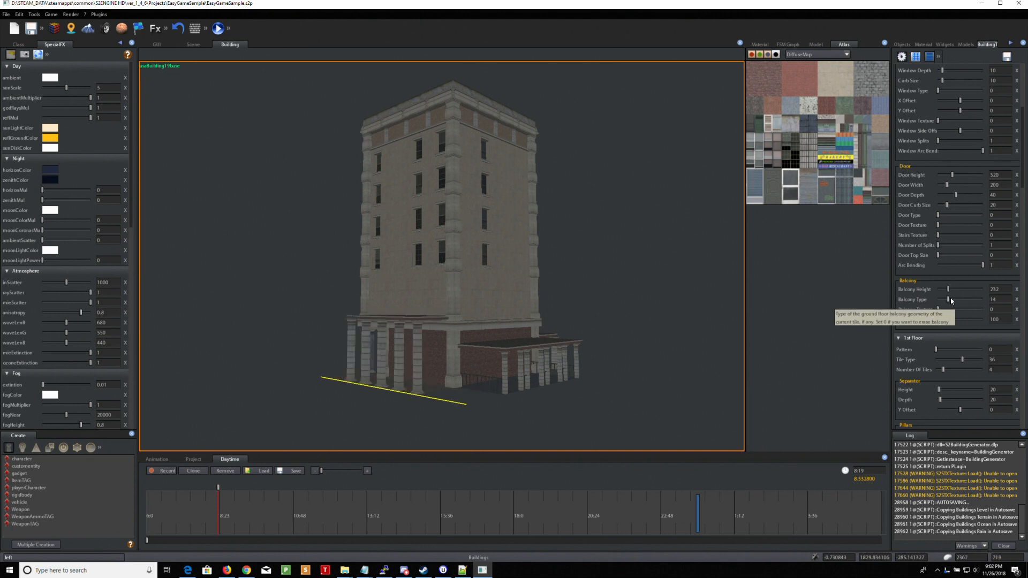
mouse_move(946, 289)
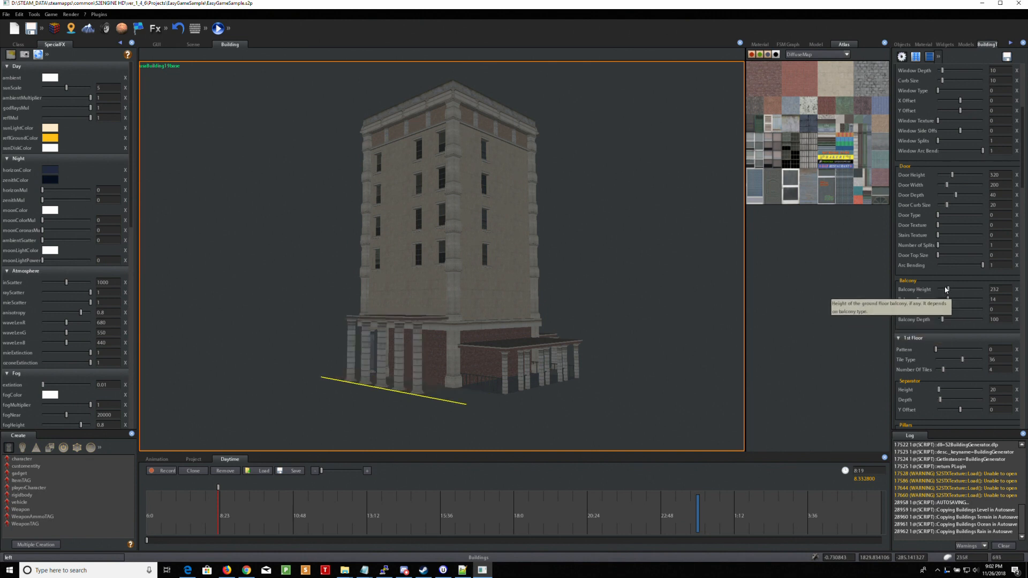
left_click_drag(954, 289, 946, 289)
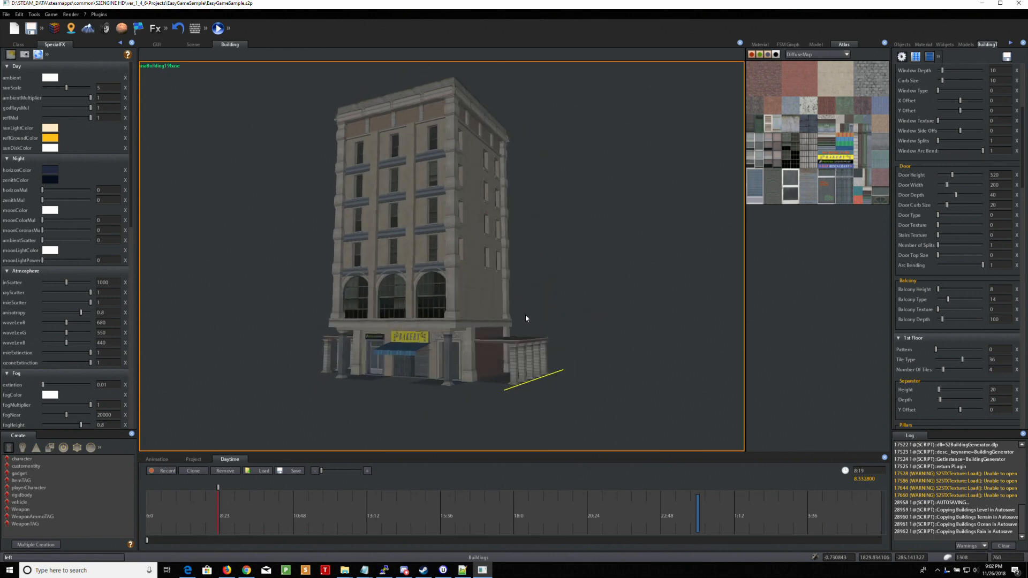
left_click_drag(525, 318, 554, 324)
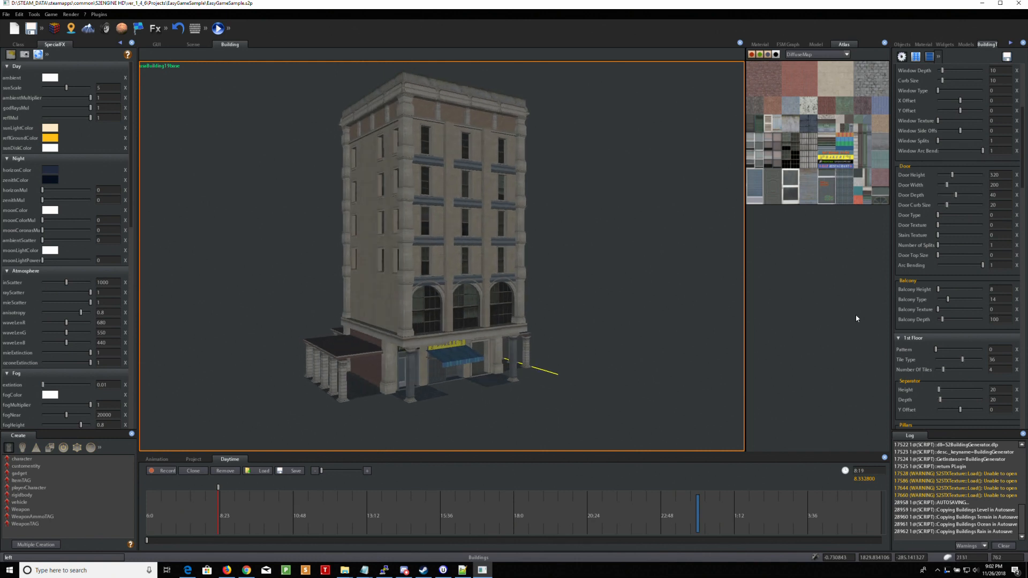
- Run Build Mesh from the Building panel, raising the overwrite-material prompt
scroll("down", 3)
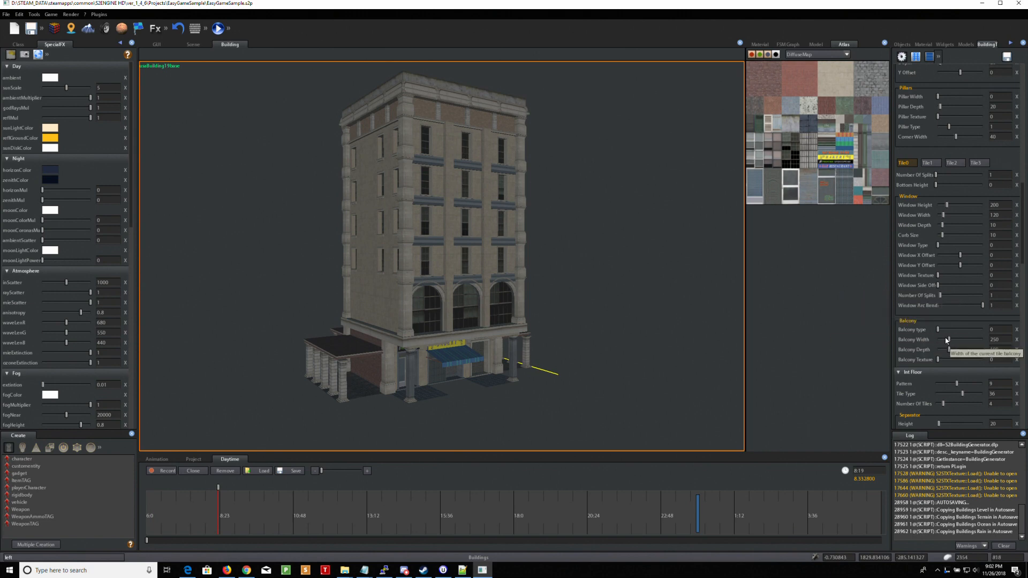
scroll("down", 3)
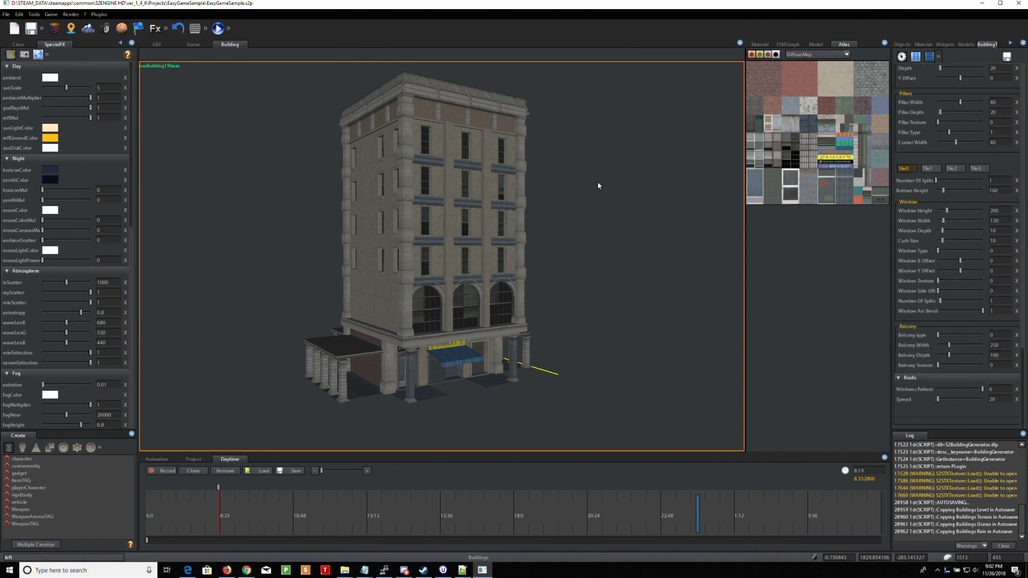
scroll("down", 3)
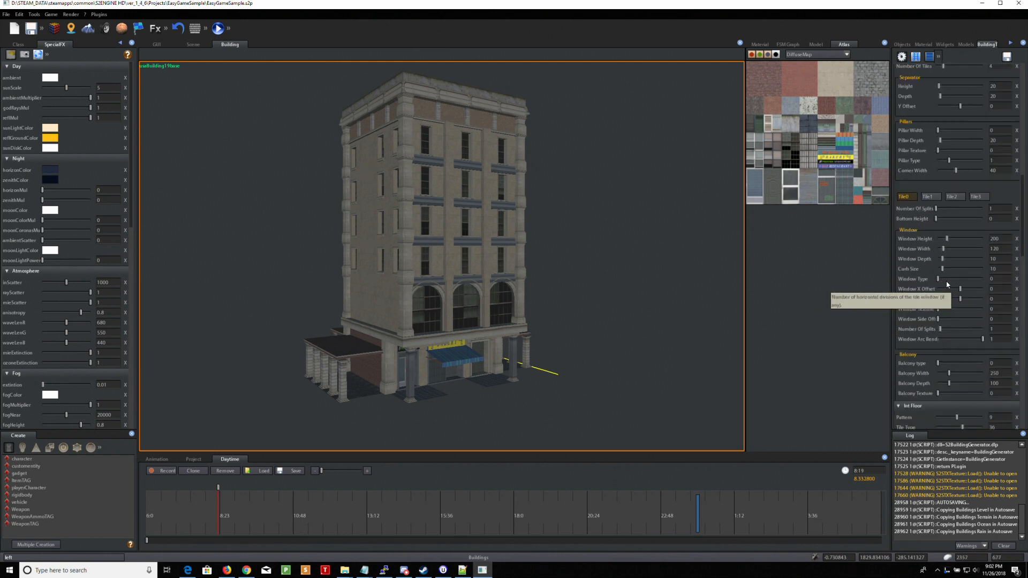
left_click(961, 71)
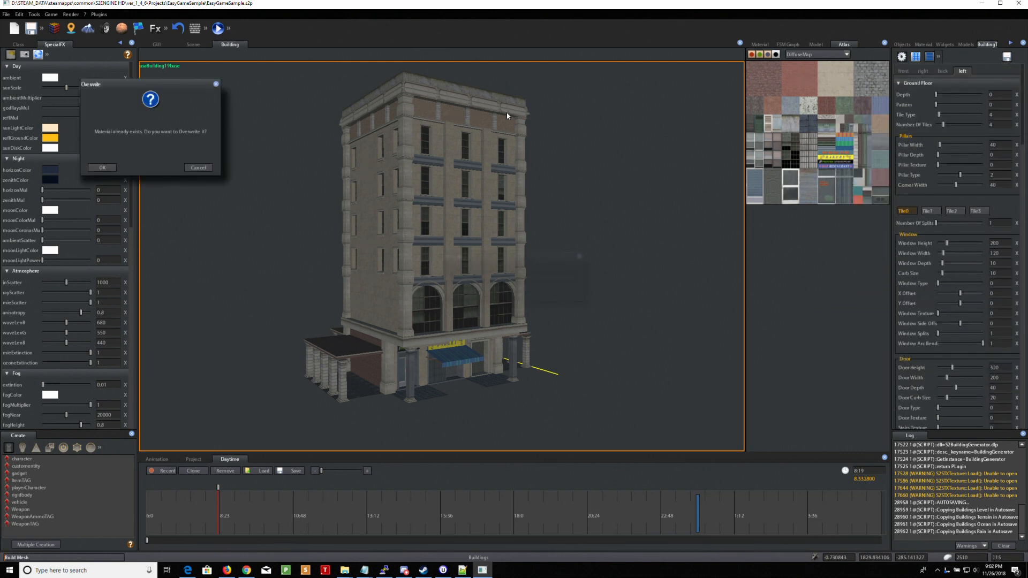
- Confirm the material overwrite so the mesh builds and diffuse textures are copied
left_click(102, 167)
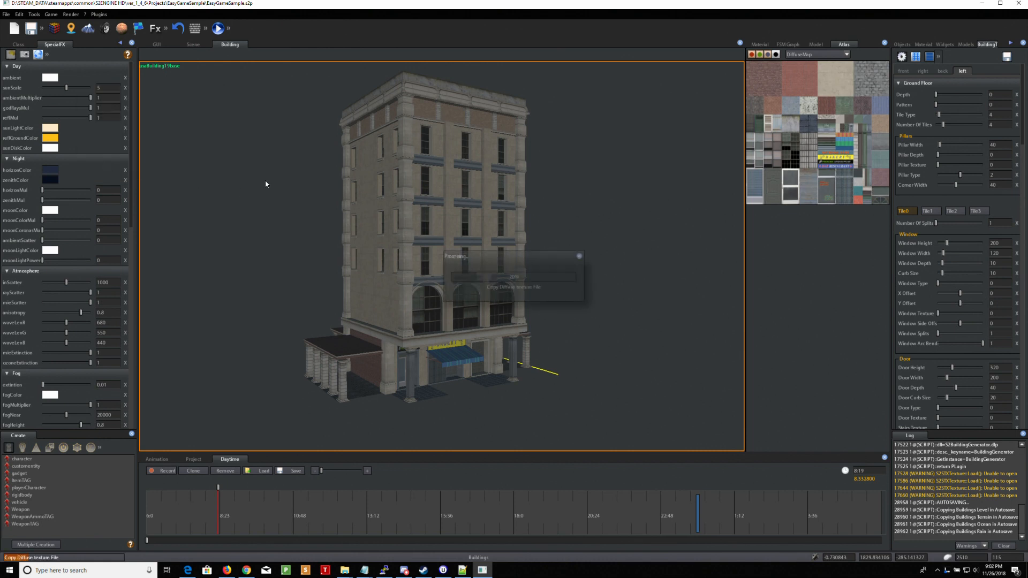
mouse_move(573, 214)
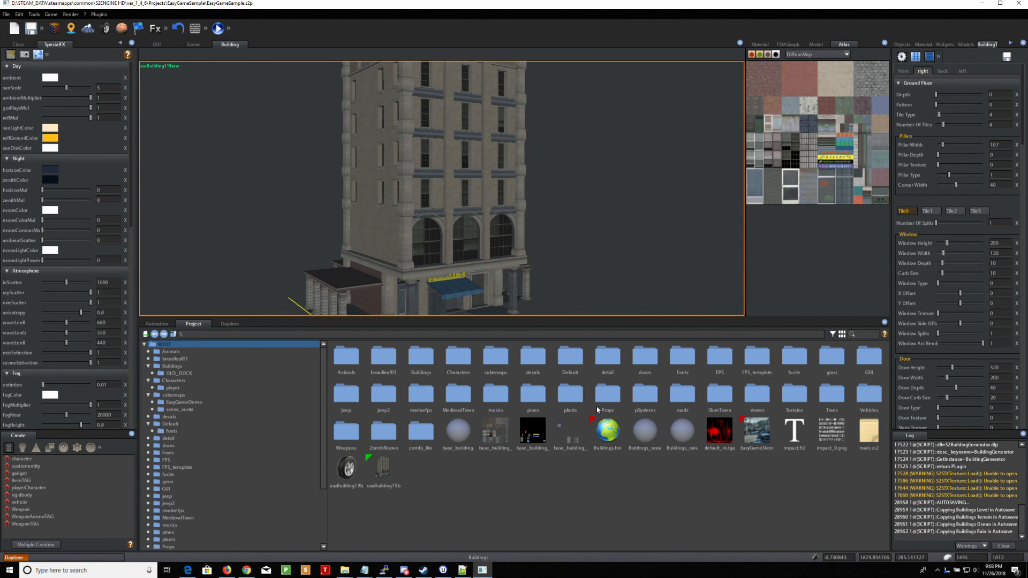
mouse_move(421, 358)
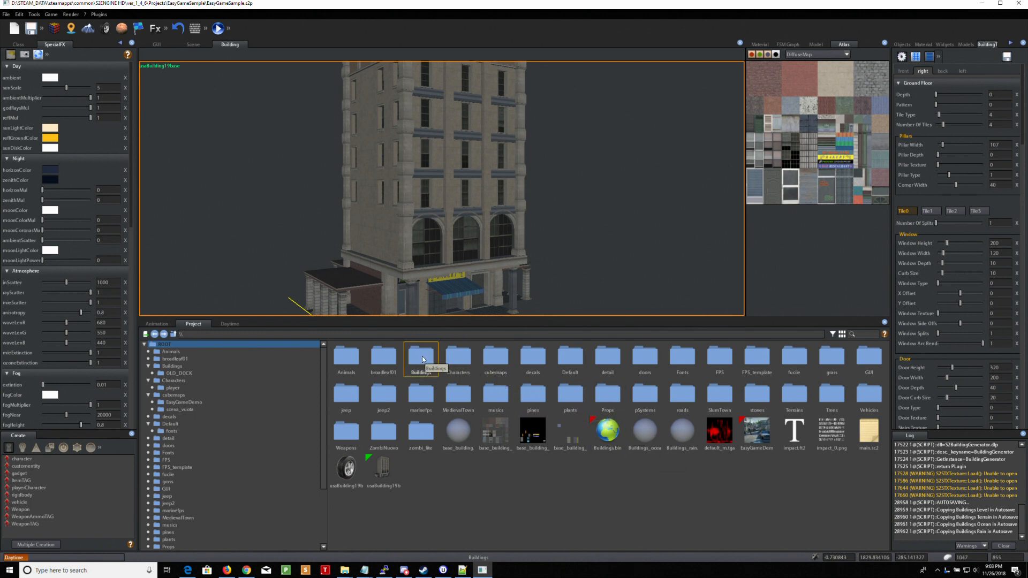
double_click(420, 359)
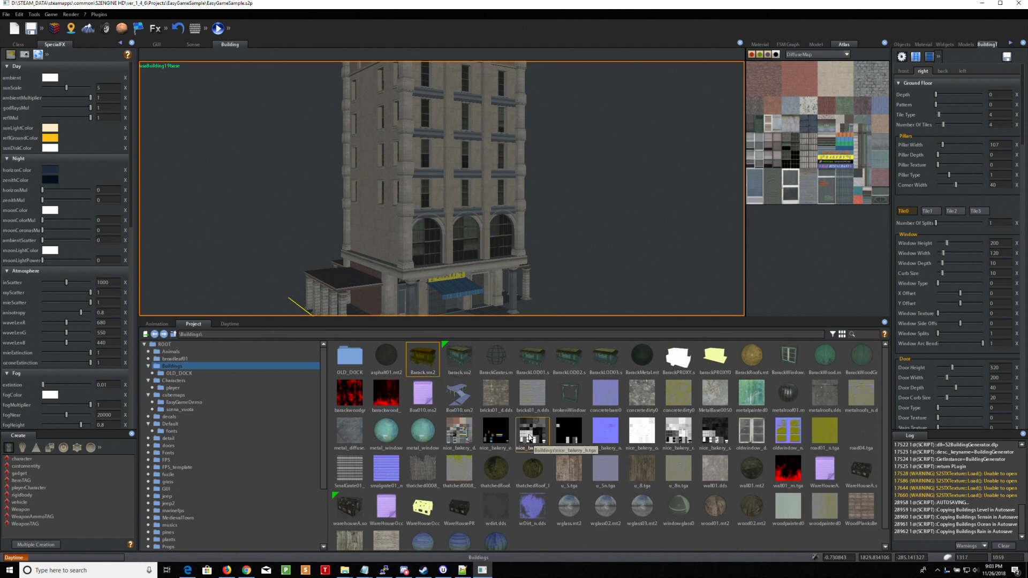
left_click(642, 510)
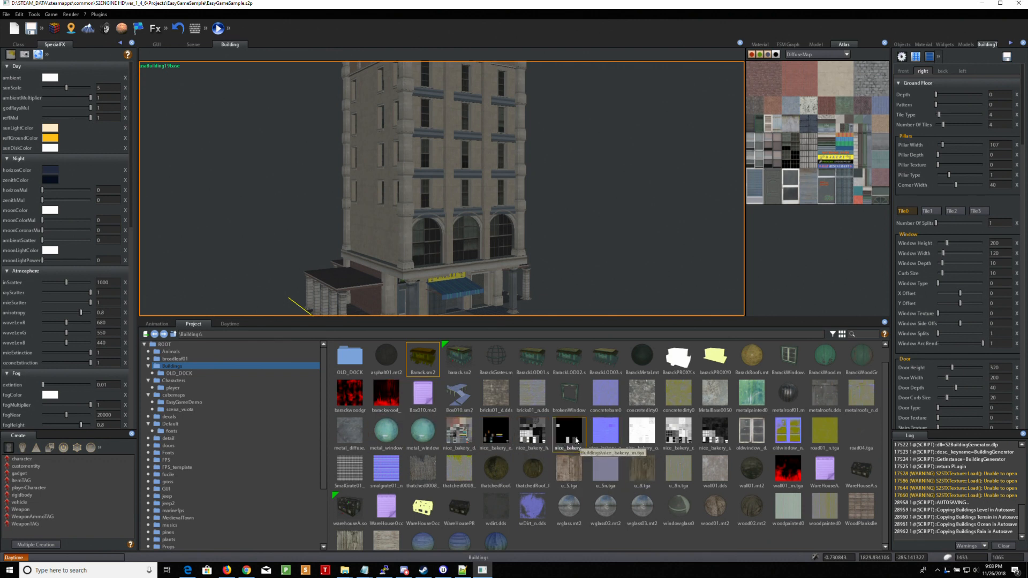
mouse_move(714, 433)
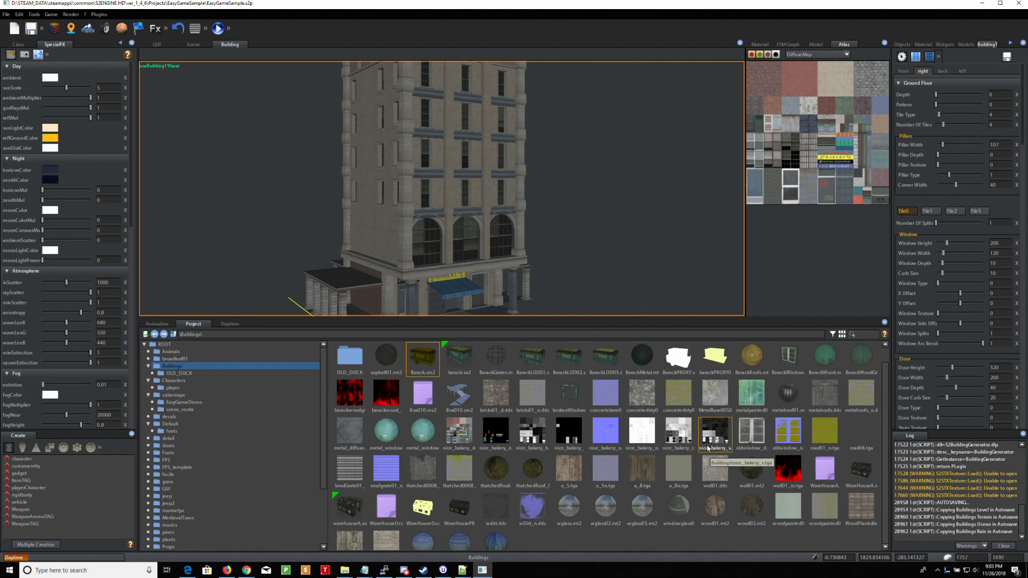
left_click(422, 434)
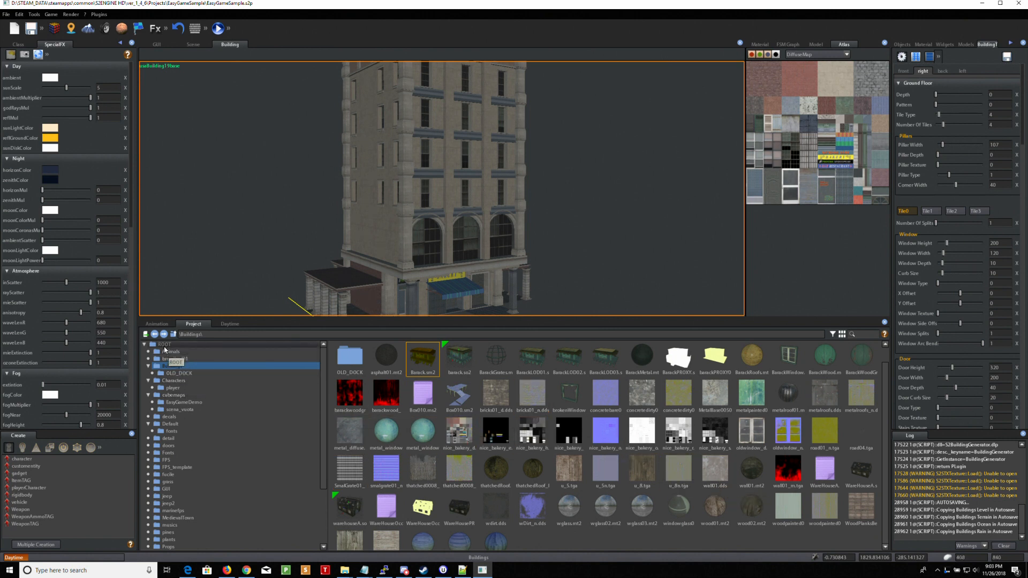
left_click(164, 344)
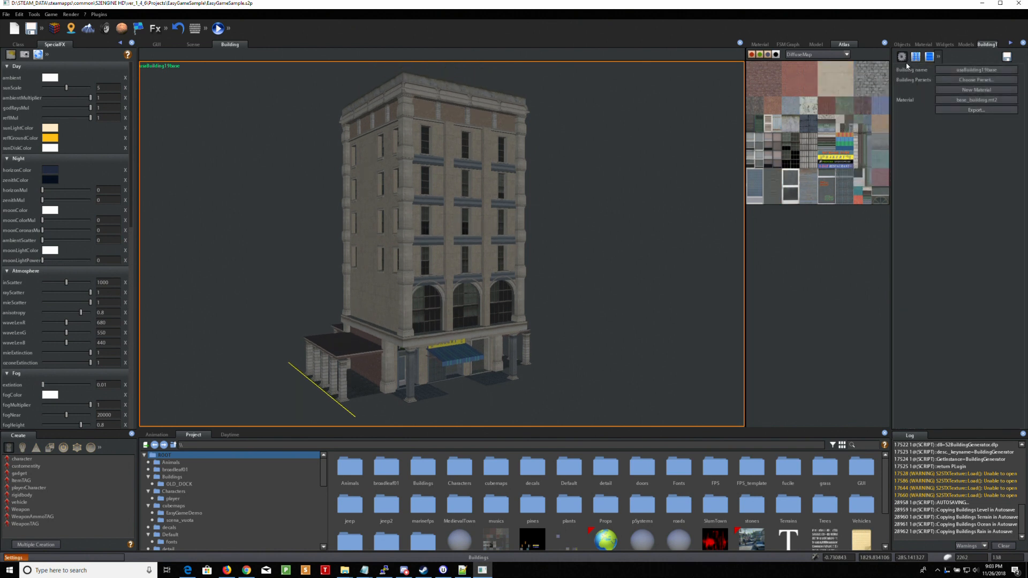
mouse_move(976, 110)
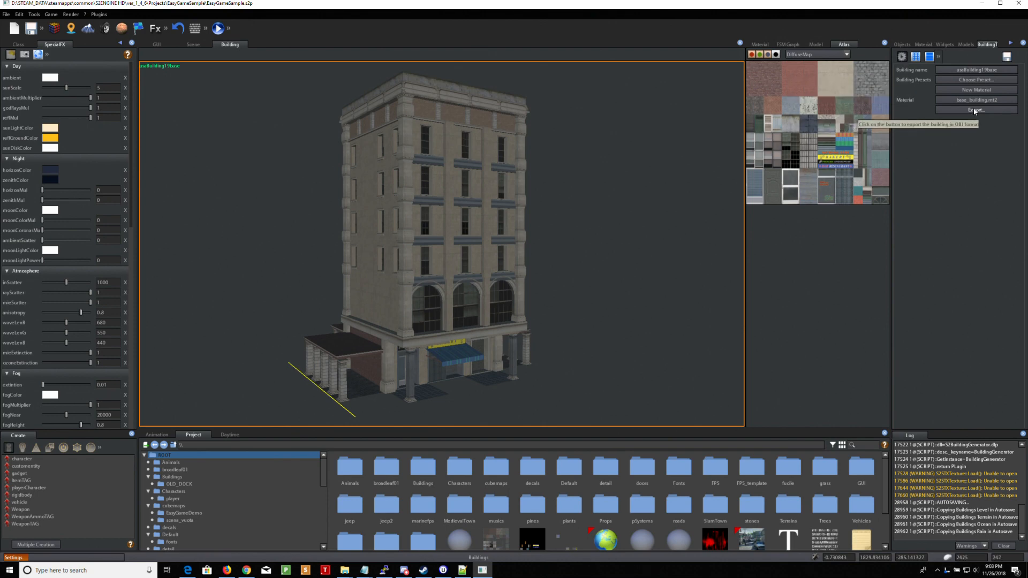
- Export the building to OBJ, saving it as new_bakery
left_click(976, 109)
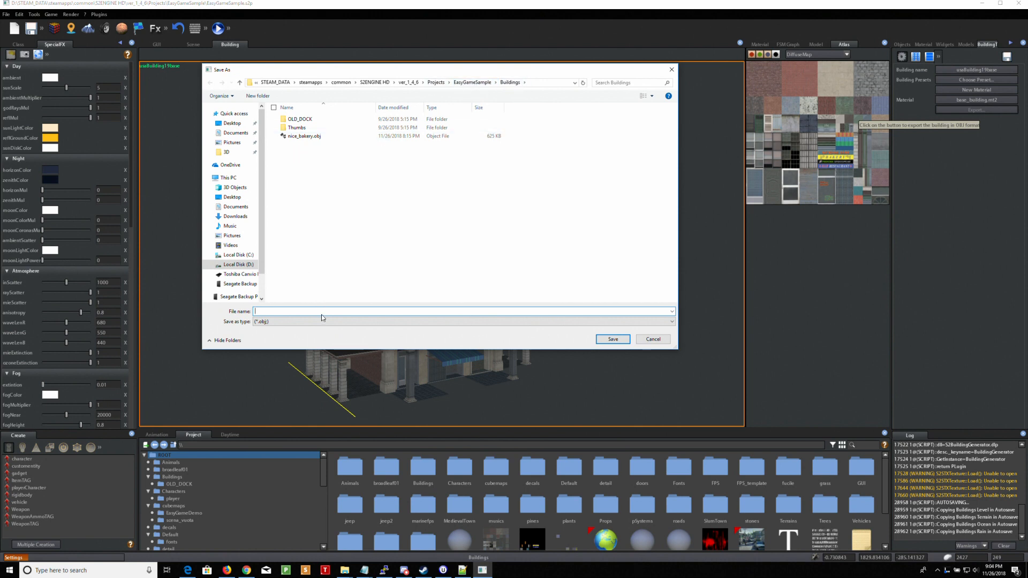
type("new_bakery")
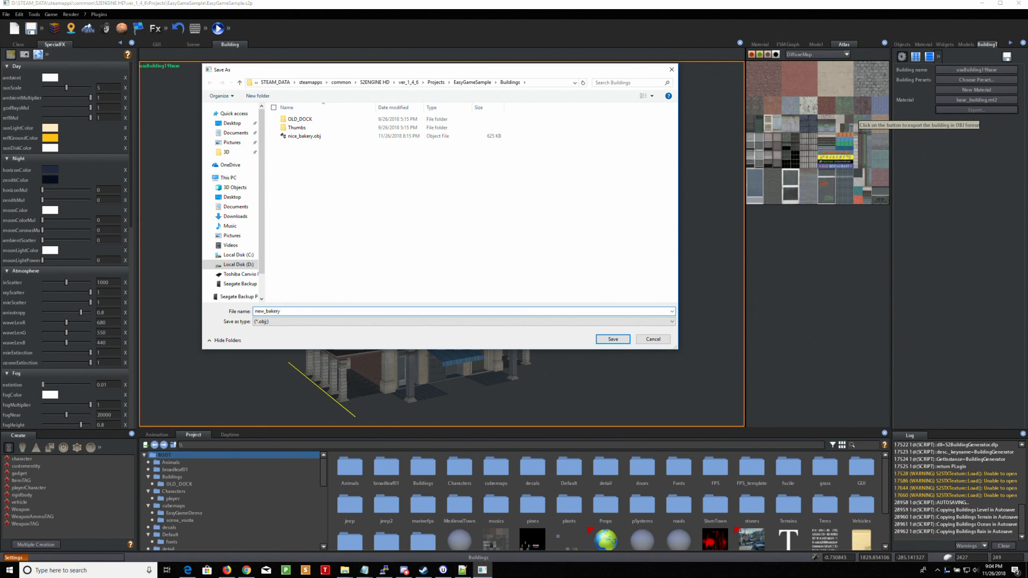
left_click(611, 338)
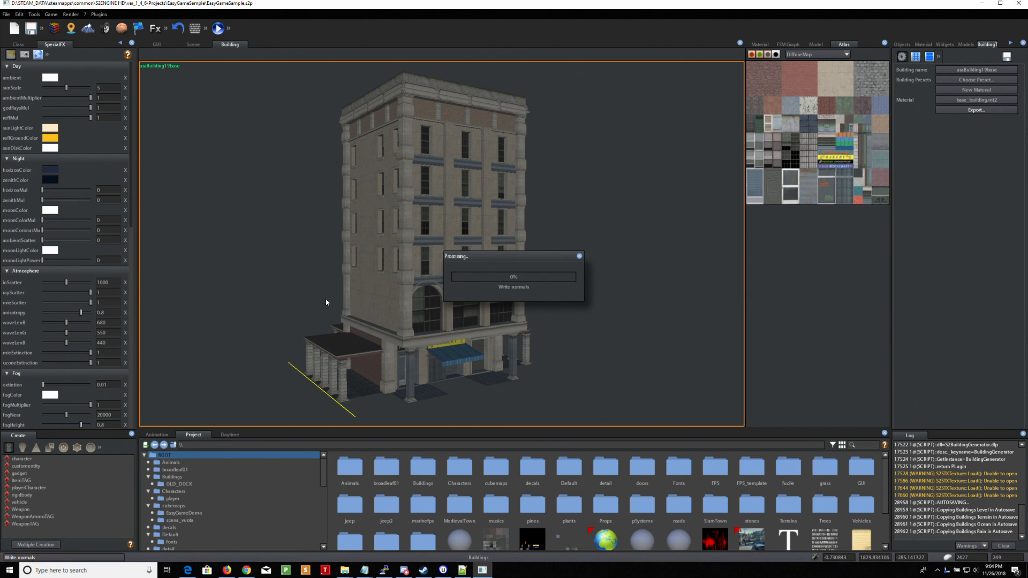
mouse_move(307, 294)
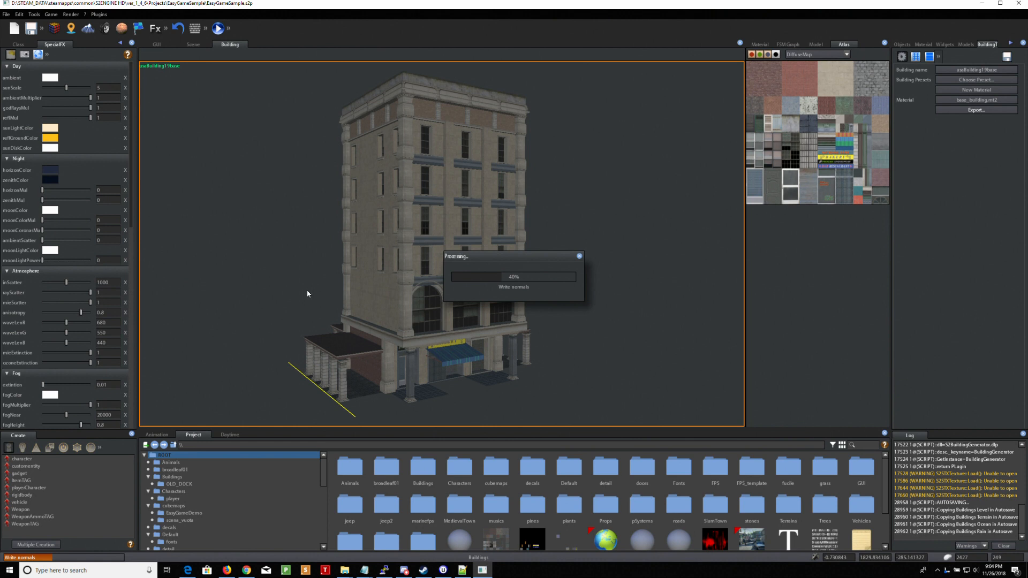
mouse_move(303, 289)
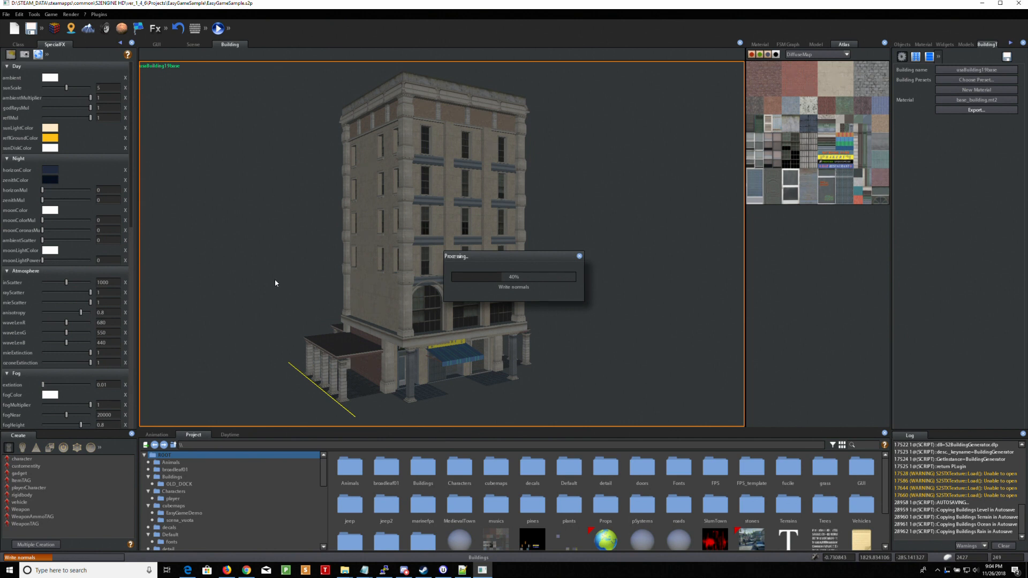
mouse_move(339, 256)
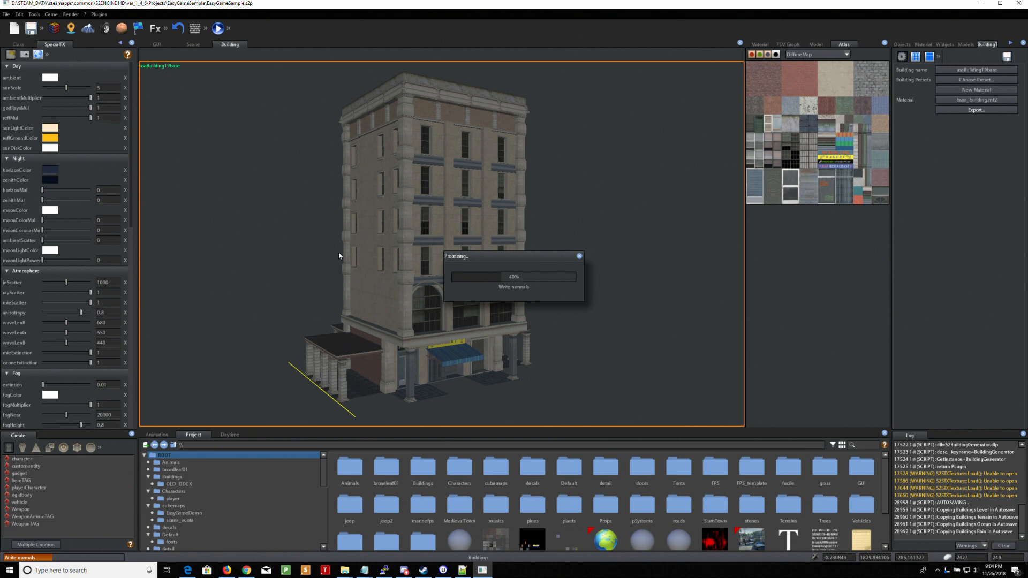
mouse_move(331, 305)
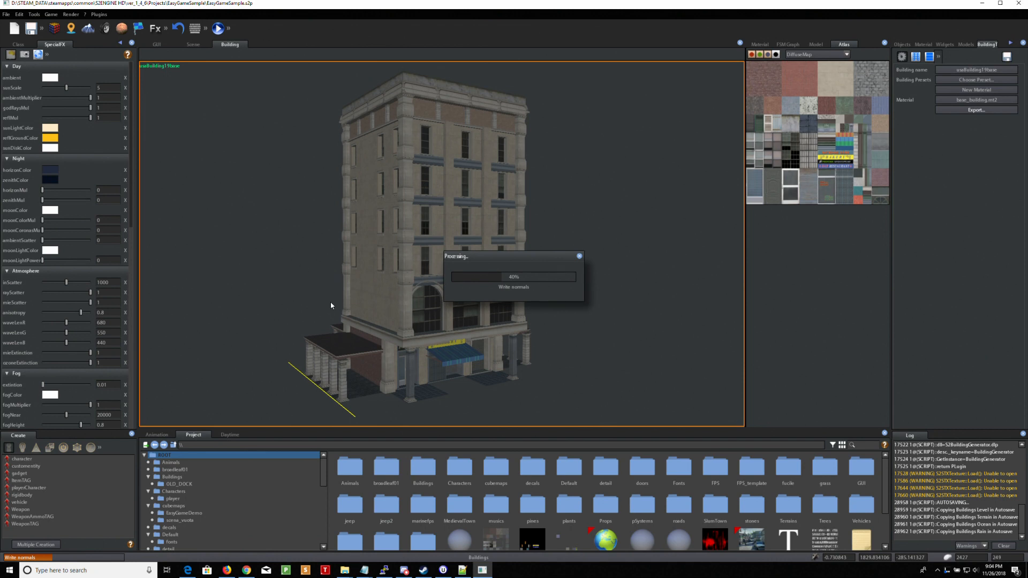
mouse_move(320, 273)
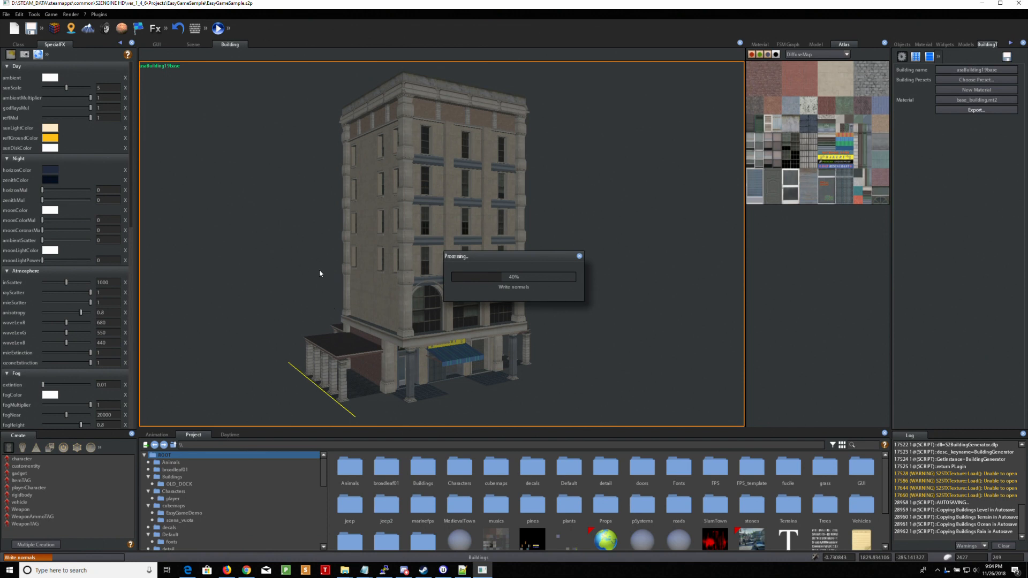
mouse_move(321, 286)
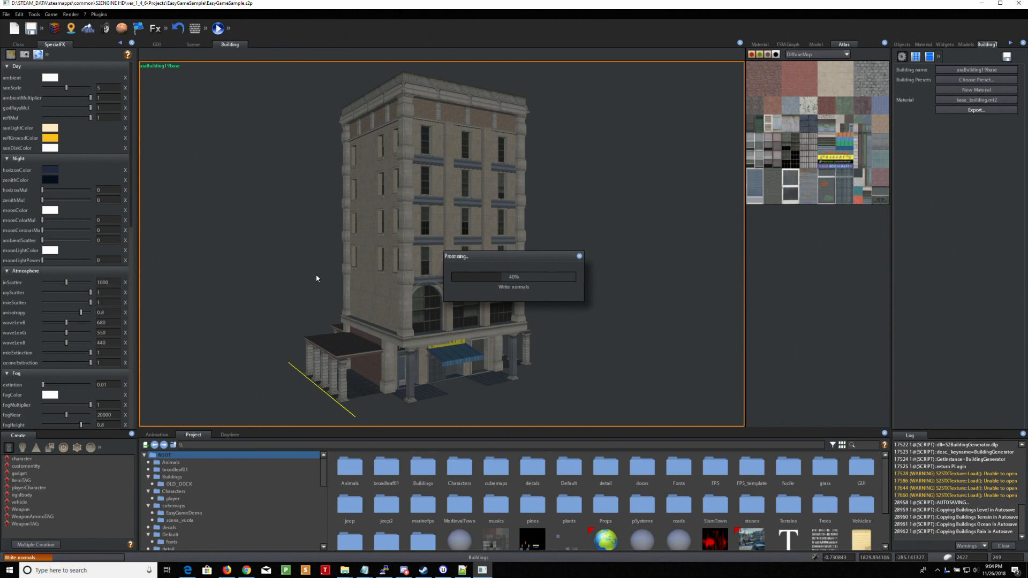
mouse_move(333, 284)
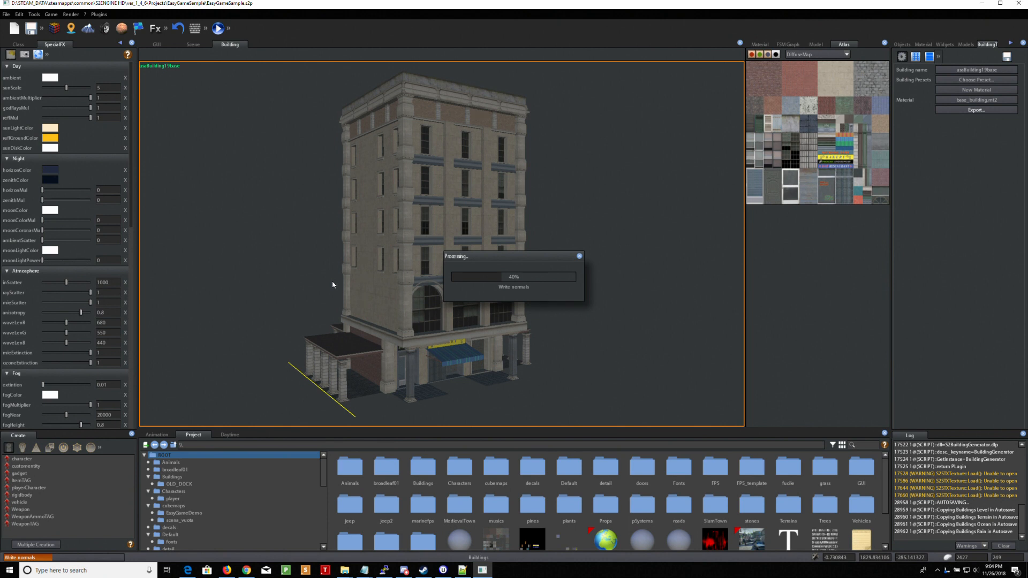
mouse_move(566, 359)
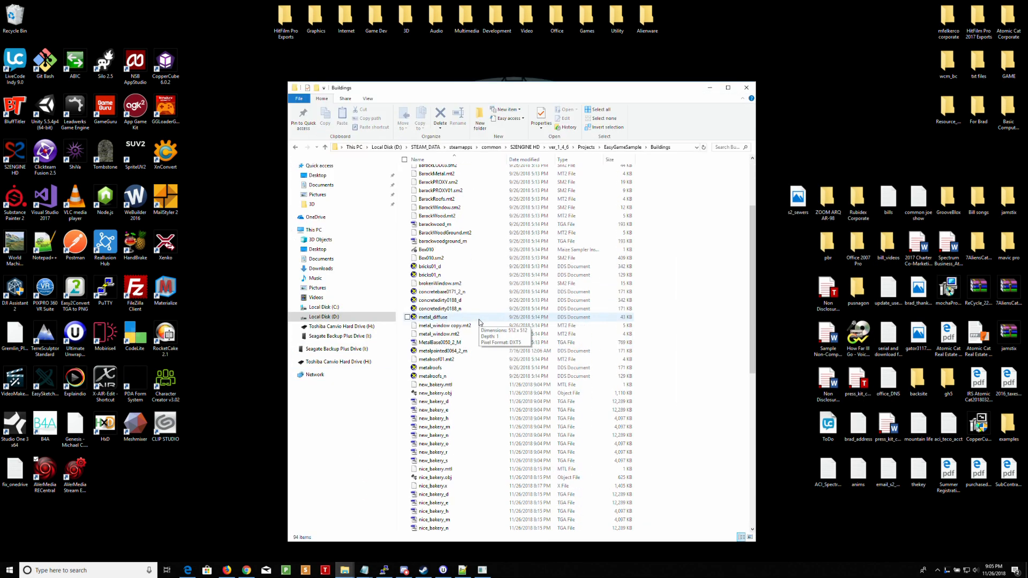
- Scroll the Buildings folder and open nice_bakery.x in Ultimate Unwrap3D Pro
scroll("down", 3)
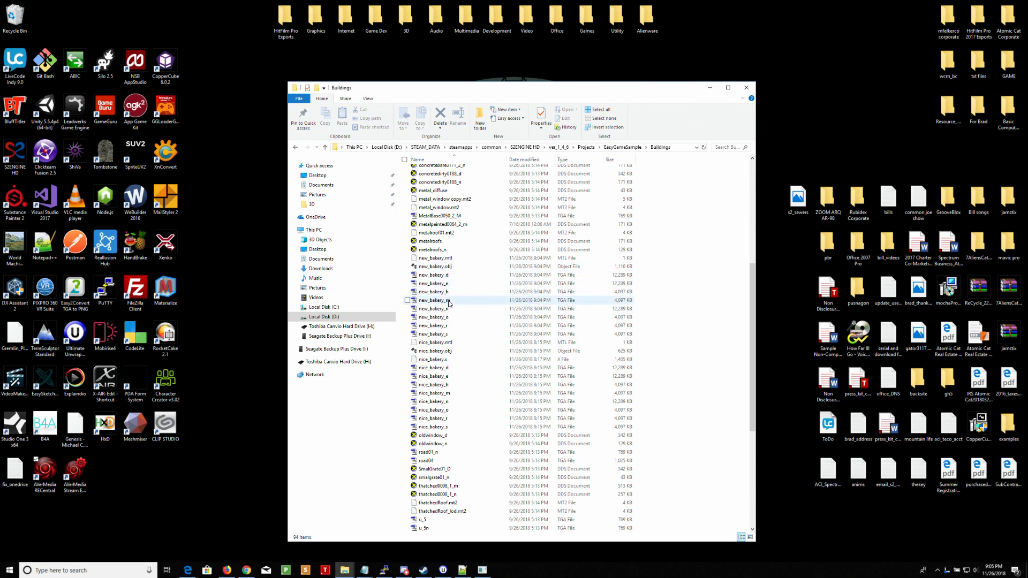
mouse_move(446, 320)
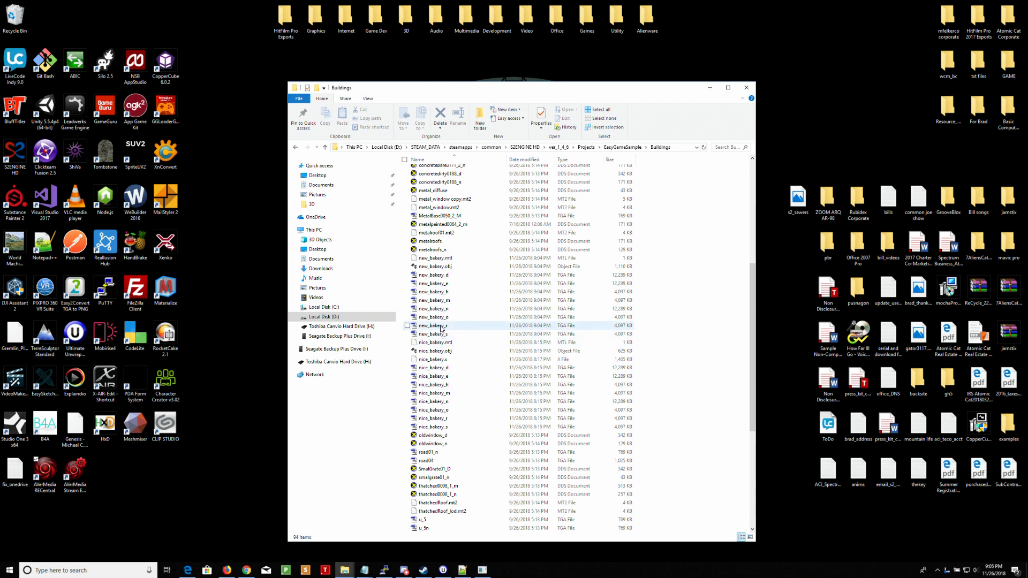
mouse_move(432, 326)
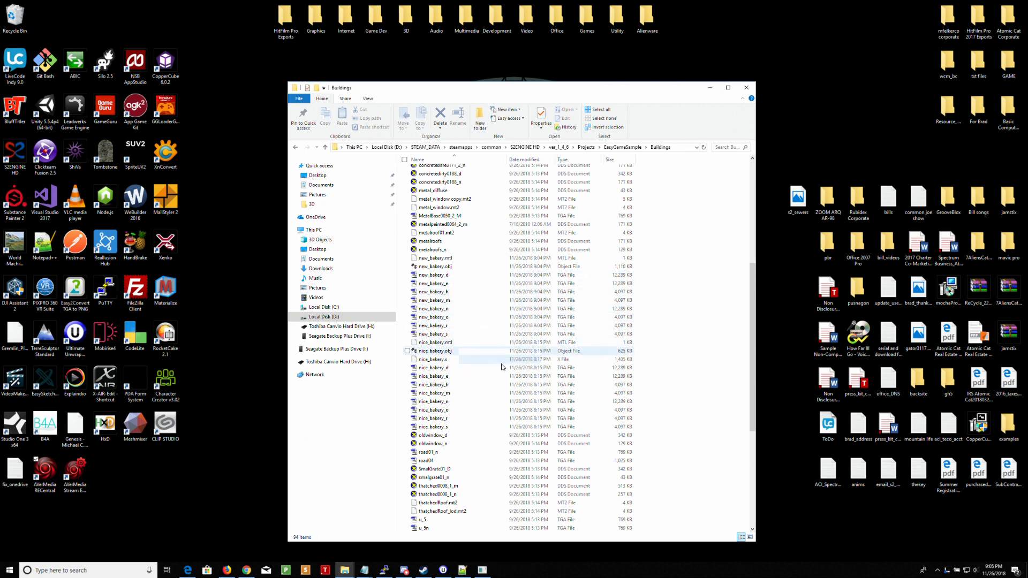
double_click(432, 359)
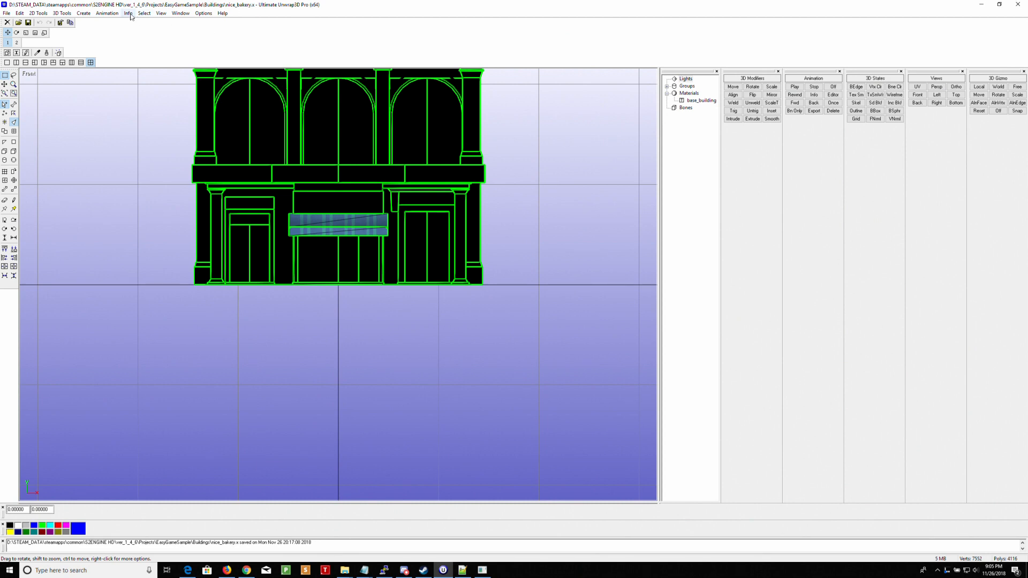
- Exit Unwrap3D, then relaunch it from the Game Dev shortcuts folder
left_click(6, 12)
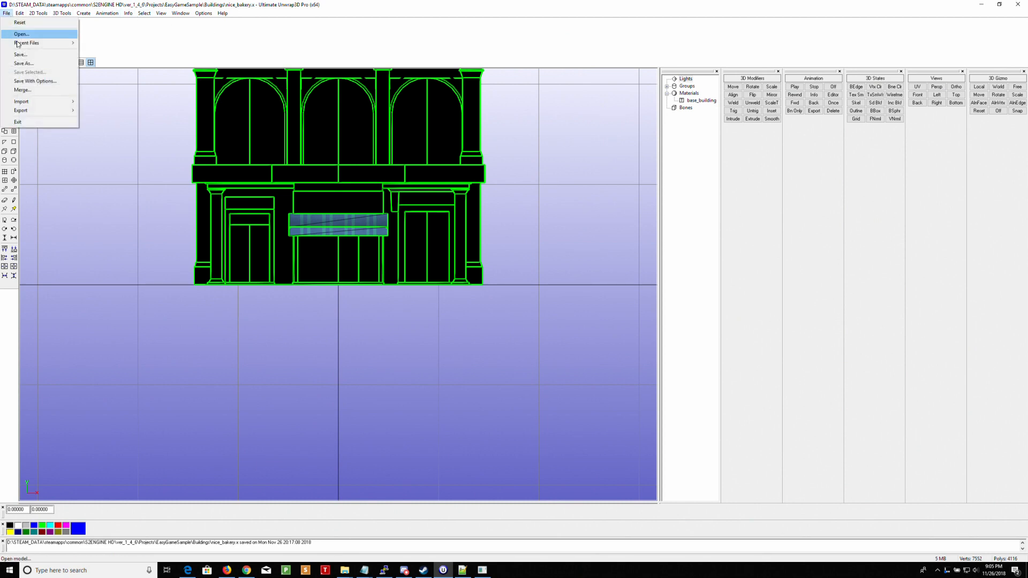
left_click(21, 33)
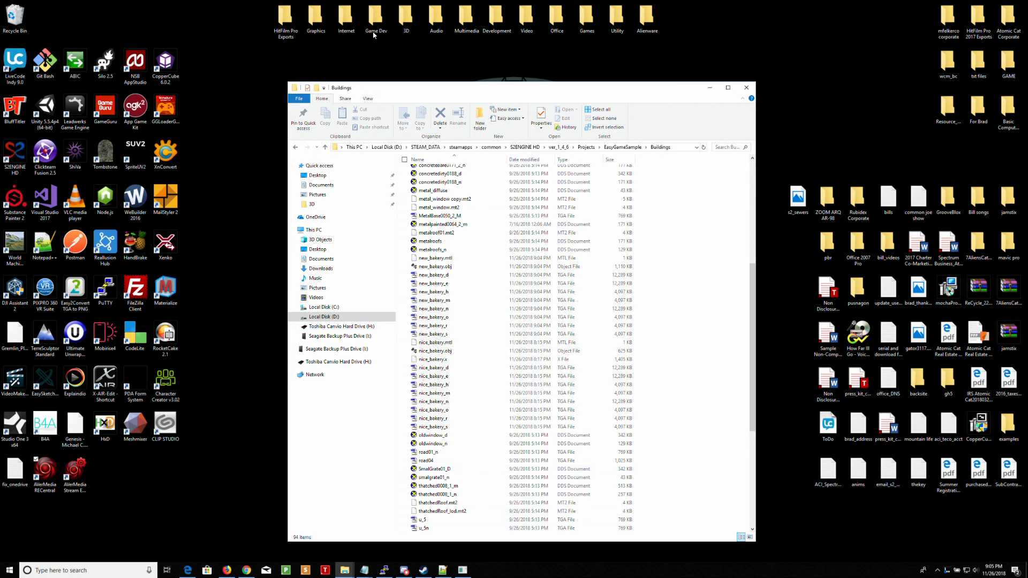
double_click(376, 15)
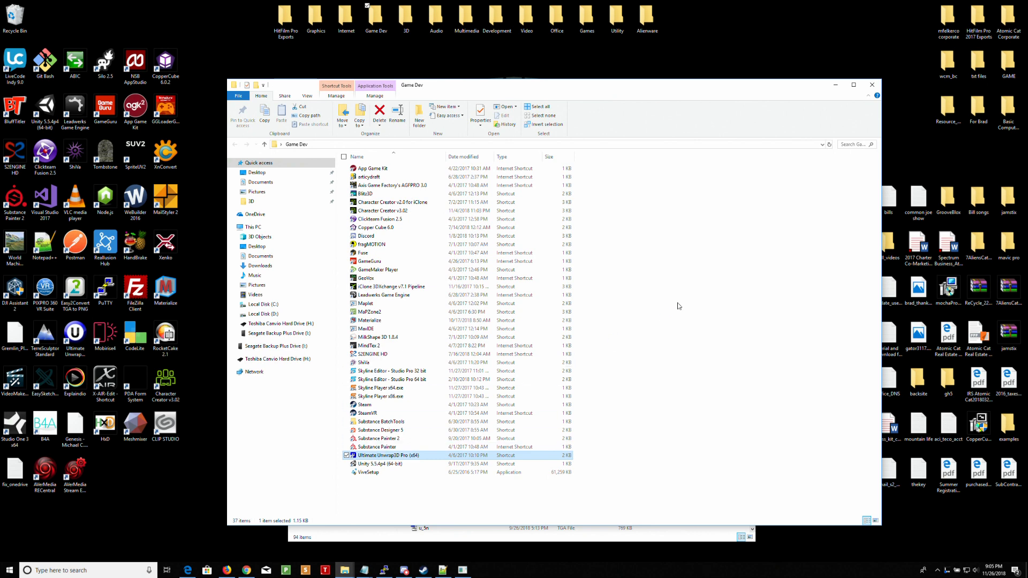
double_click(387, 455)
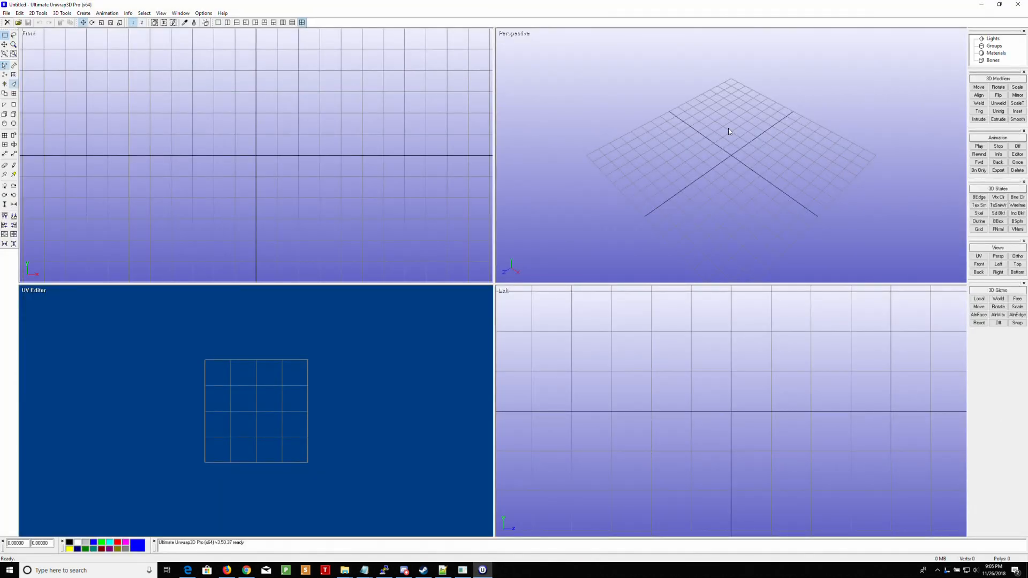
- Open new_bakery.obj, keeping Preserve vertex normals checked
left_click(6, 12)
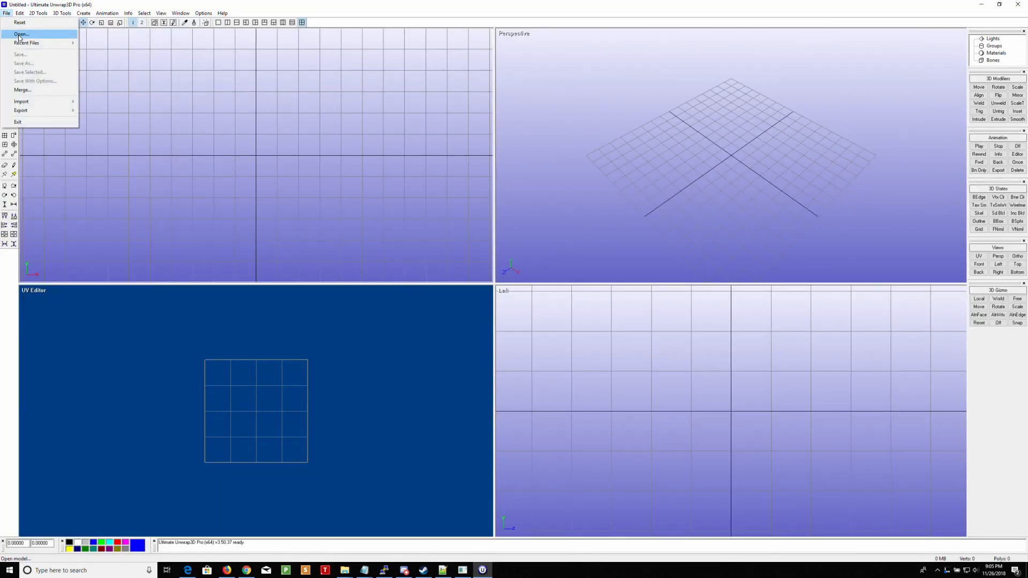
left_click(21, 34)
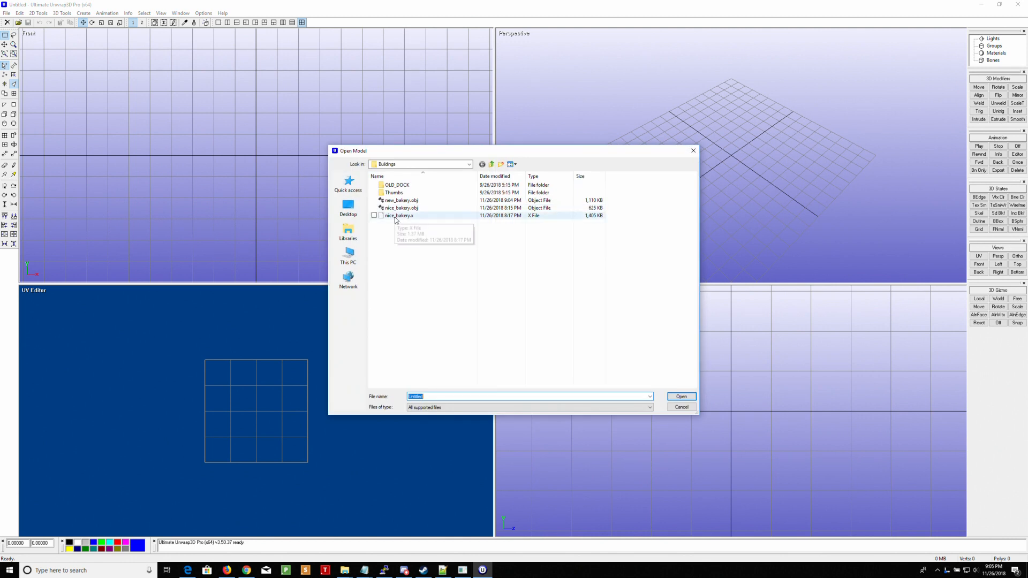
left_click(400, 199)
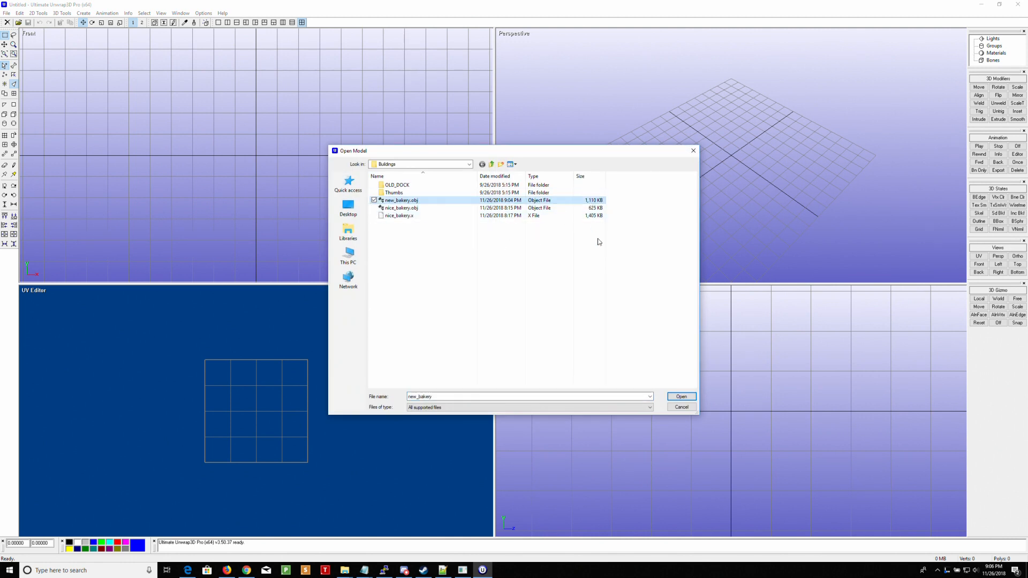
left_click(681, 396)
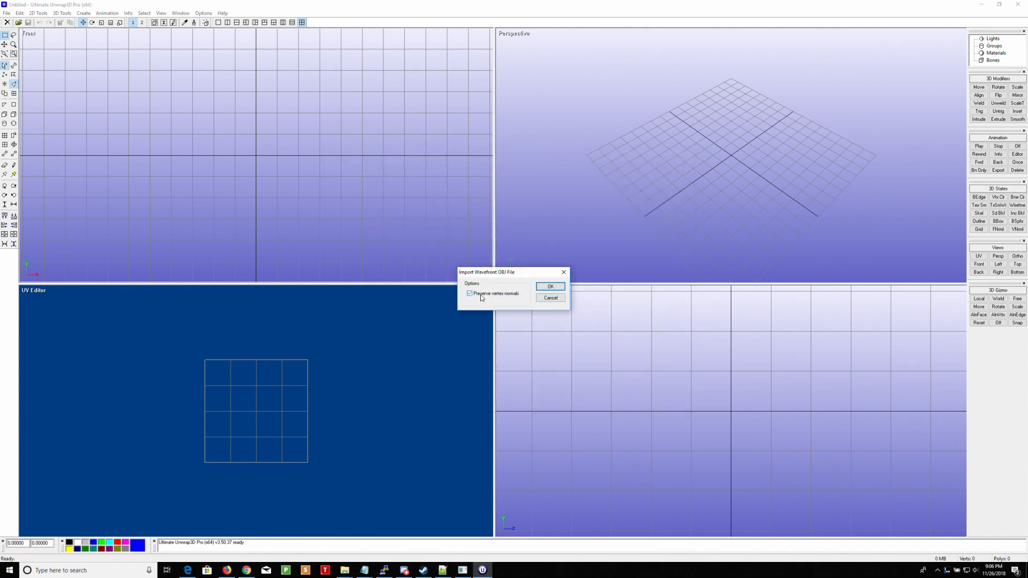
left_click(550, 286)
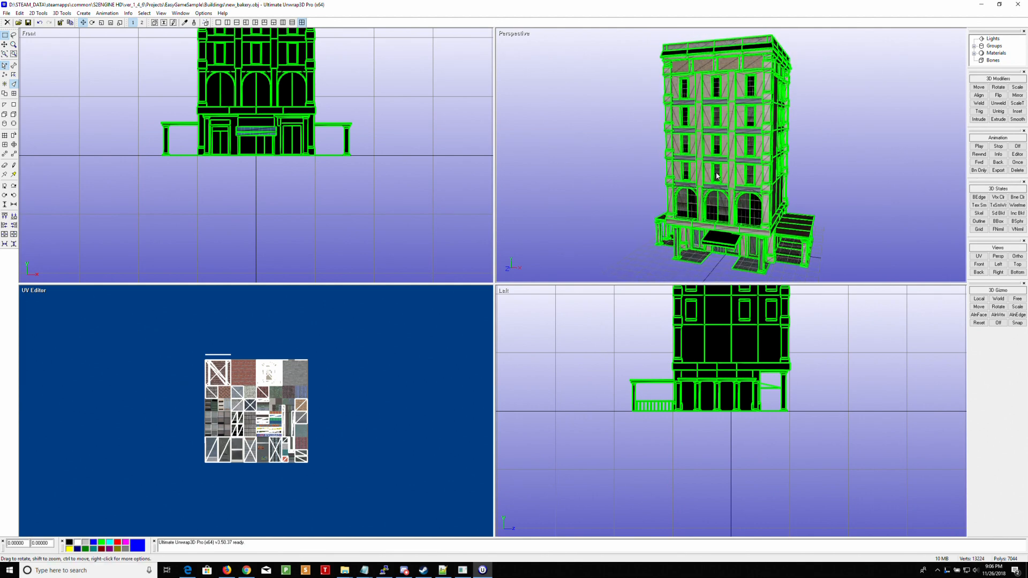
left_click_drag(718, 177, 774, 187)
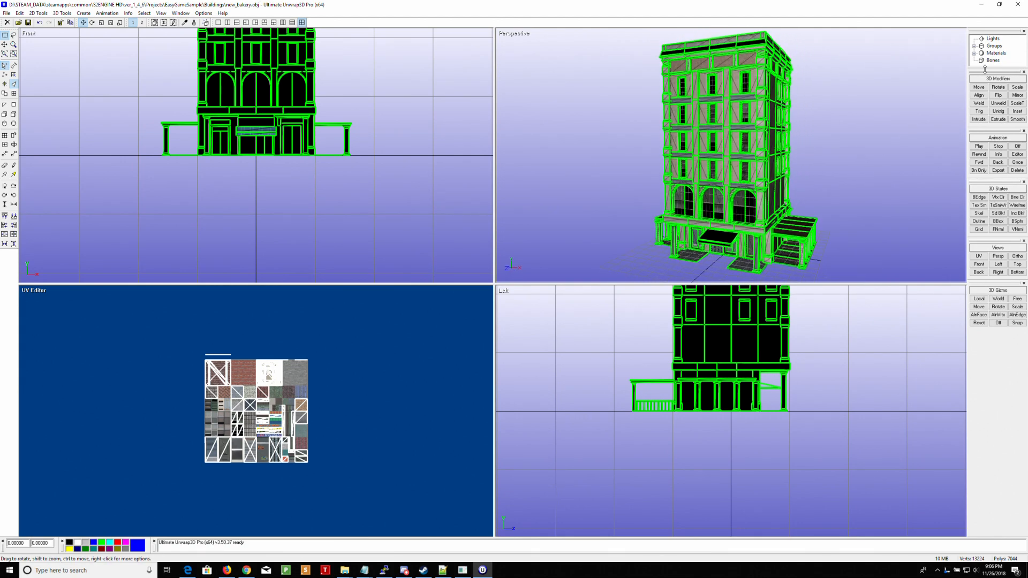
left_click(993, 37)
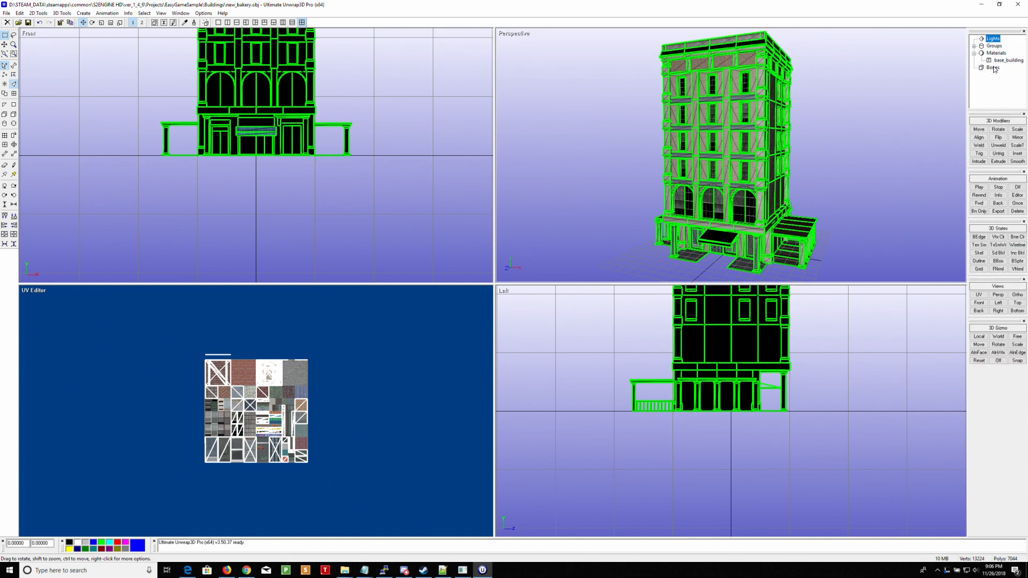
double_click(1008, 59)
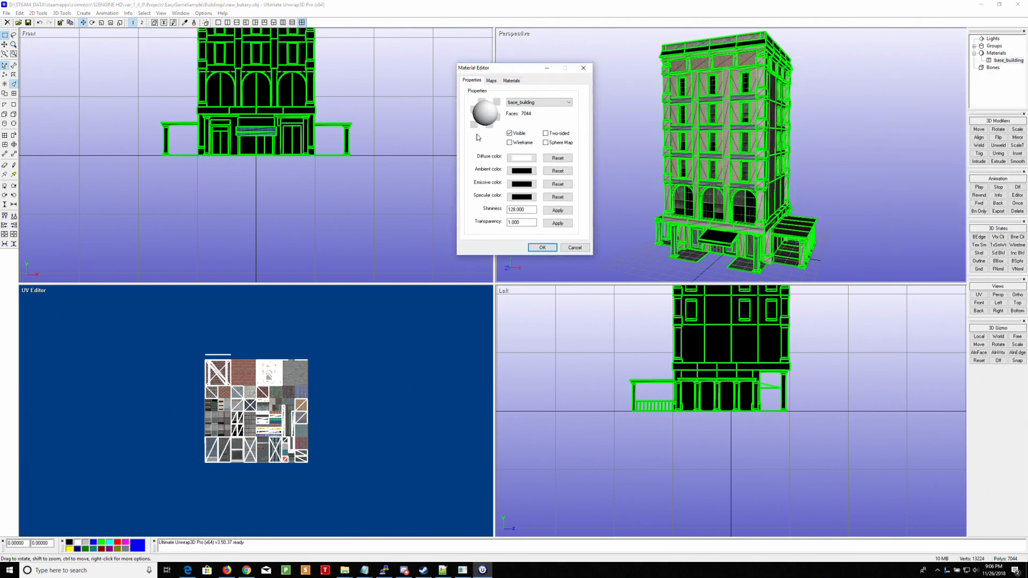
left_click(491, 80)
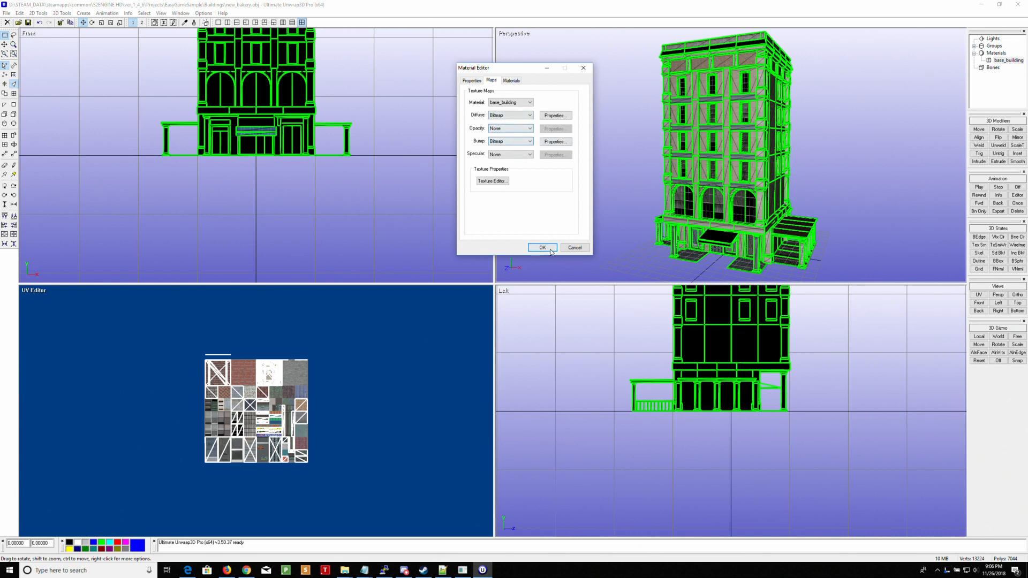
left_click(541, 248)
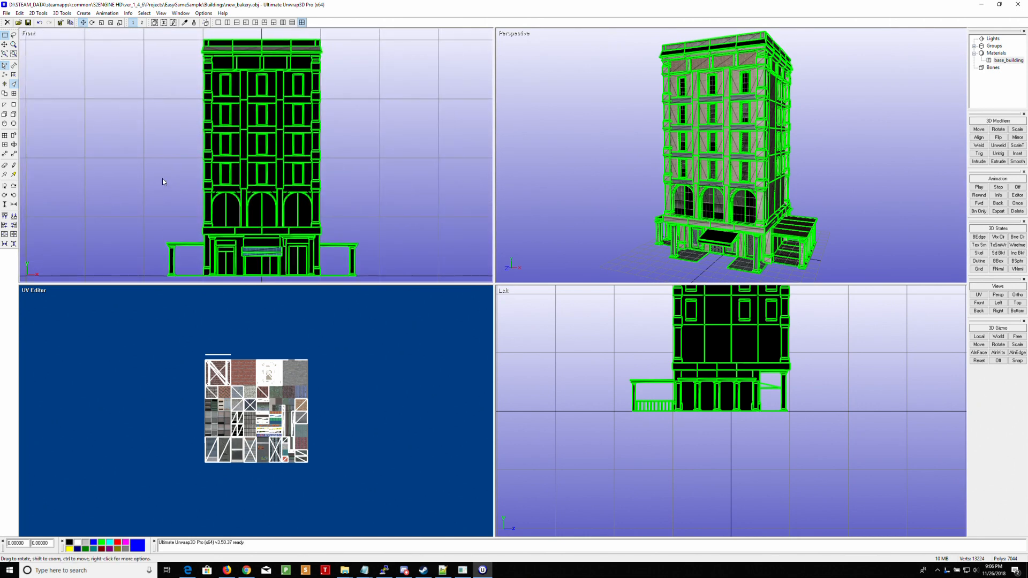
- Save the model as new_bakery.x in DirectX 9.0 format, accepting the export options
left_click(6, 12)
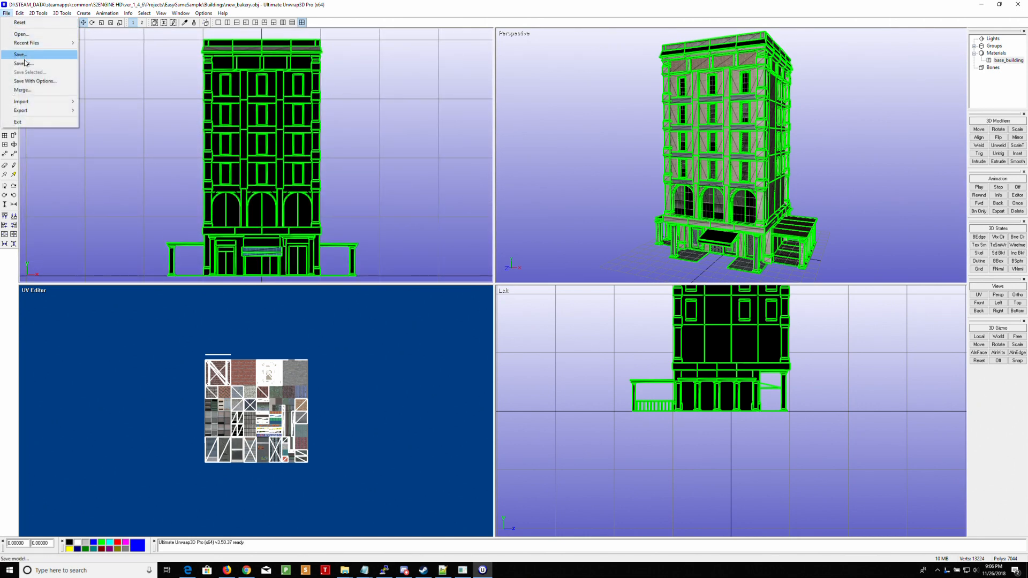
left_click(20, 54)
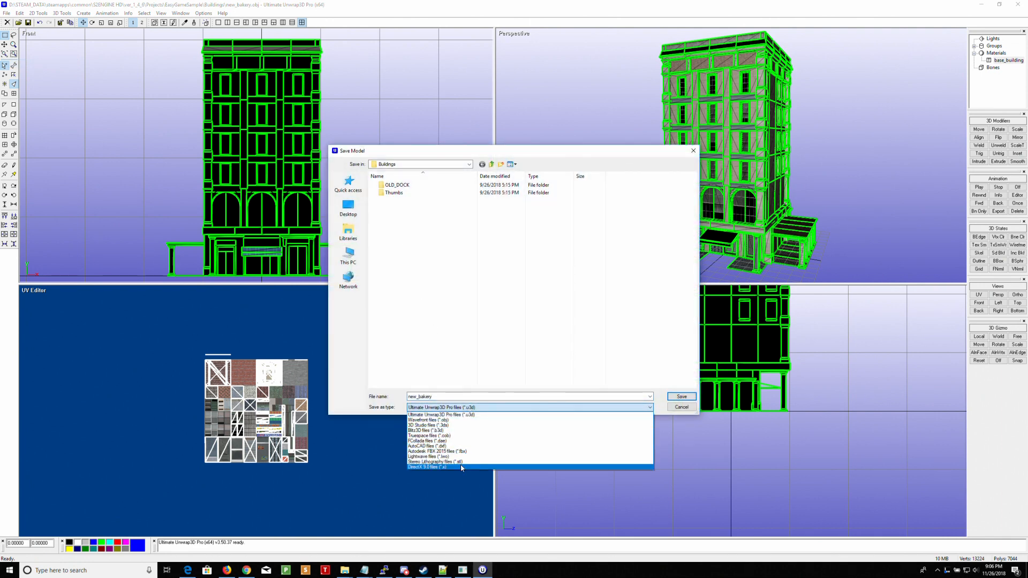
left_click(426, 466)
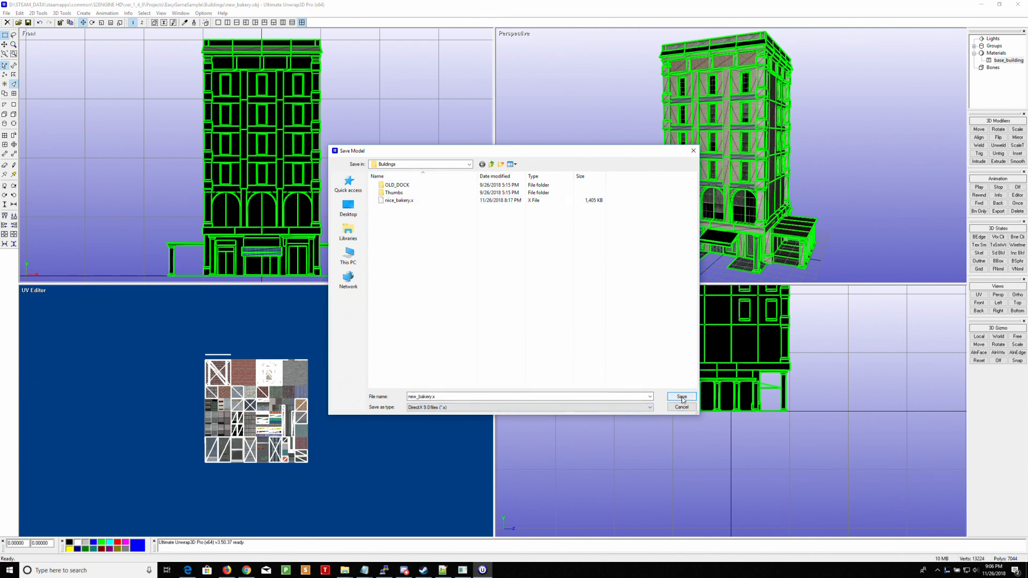
left_click(681, 398)
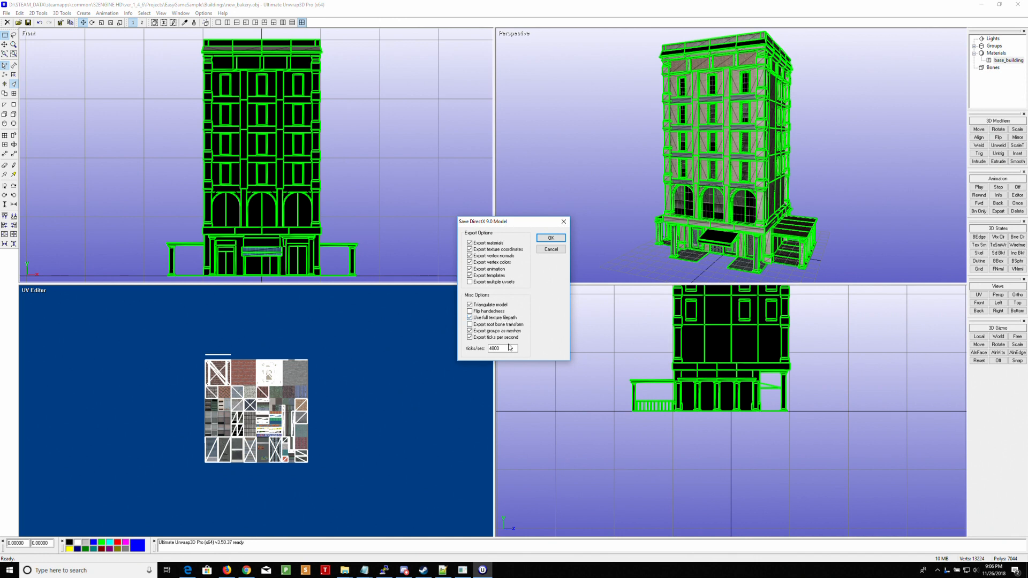
left_click(549, 237)
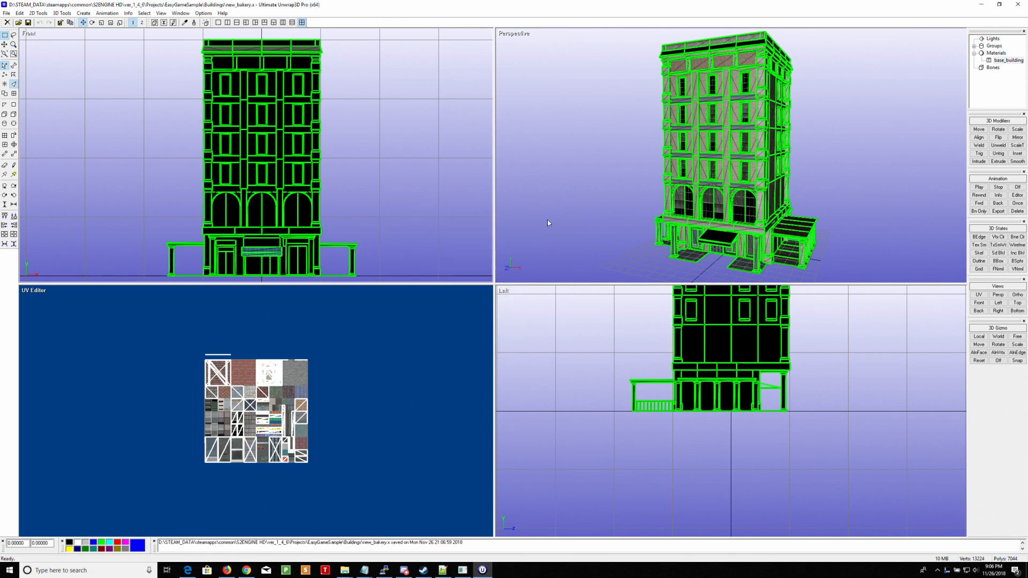